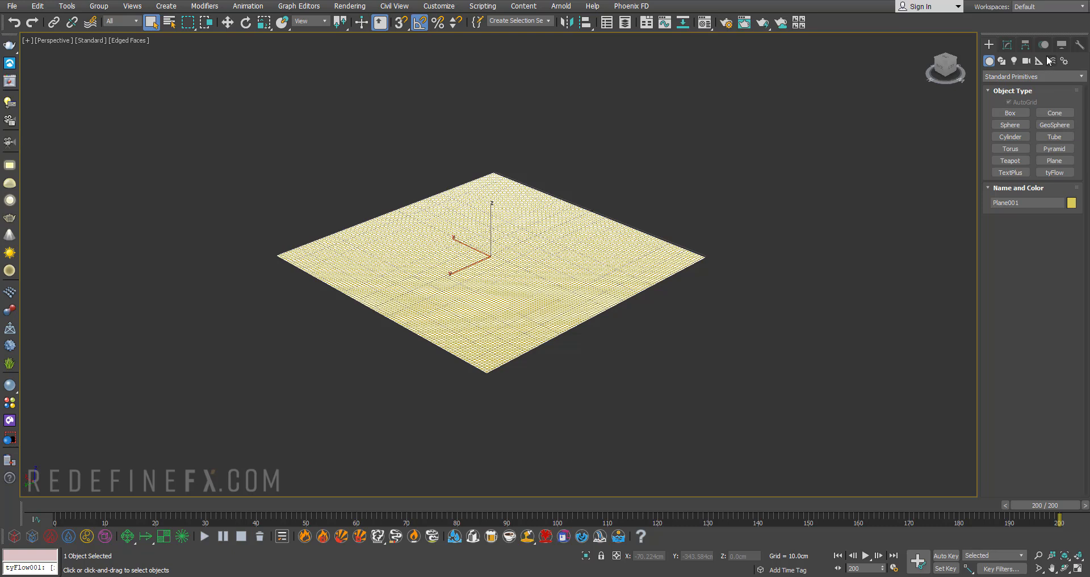
# Step: Create a Ripple space warp from the Geometric/Deformable category with a 30 cm wave length
pyautogui.click(1033, 76)
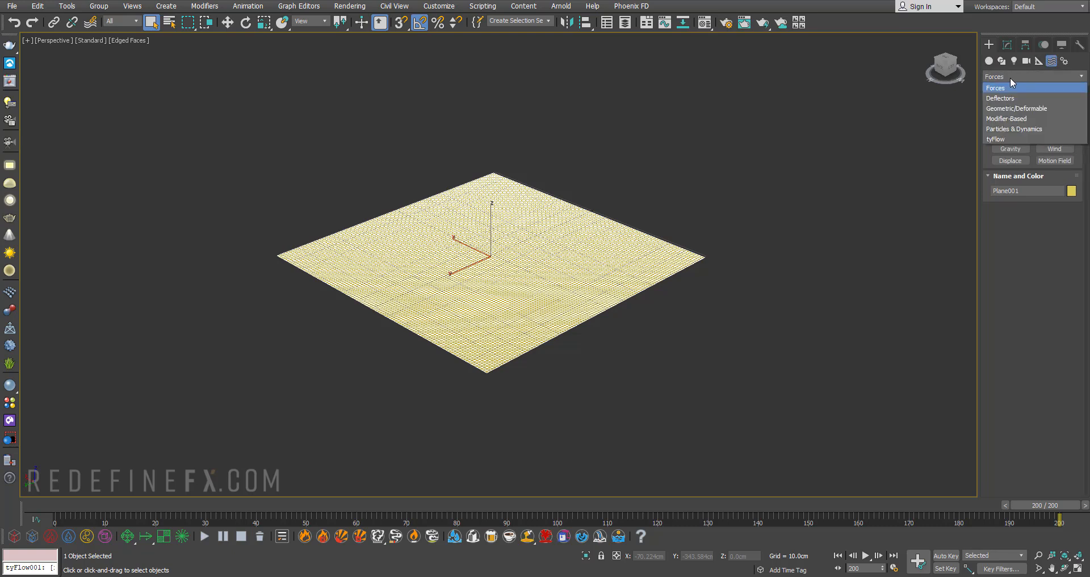
pyautogui.click(1017, 108)
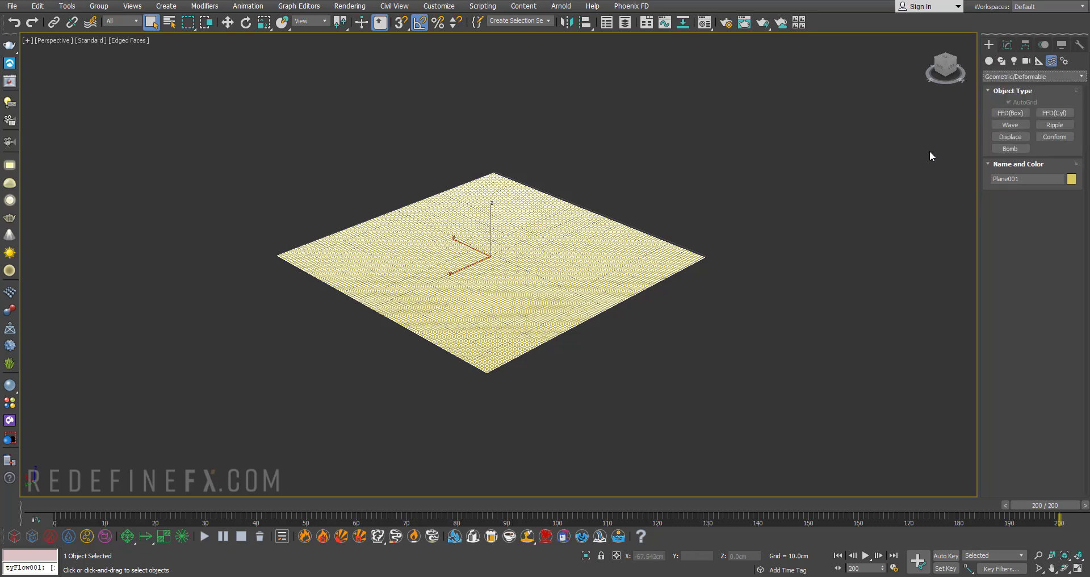
pyautogui.click(1054, 125)
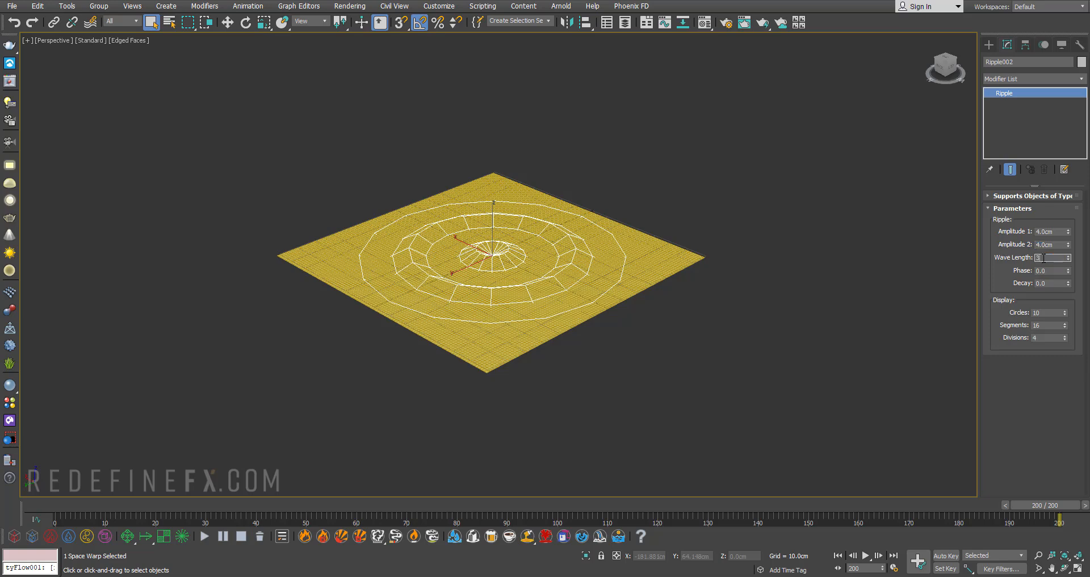
pyautogui.write('30.0')
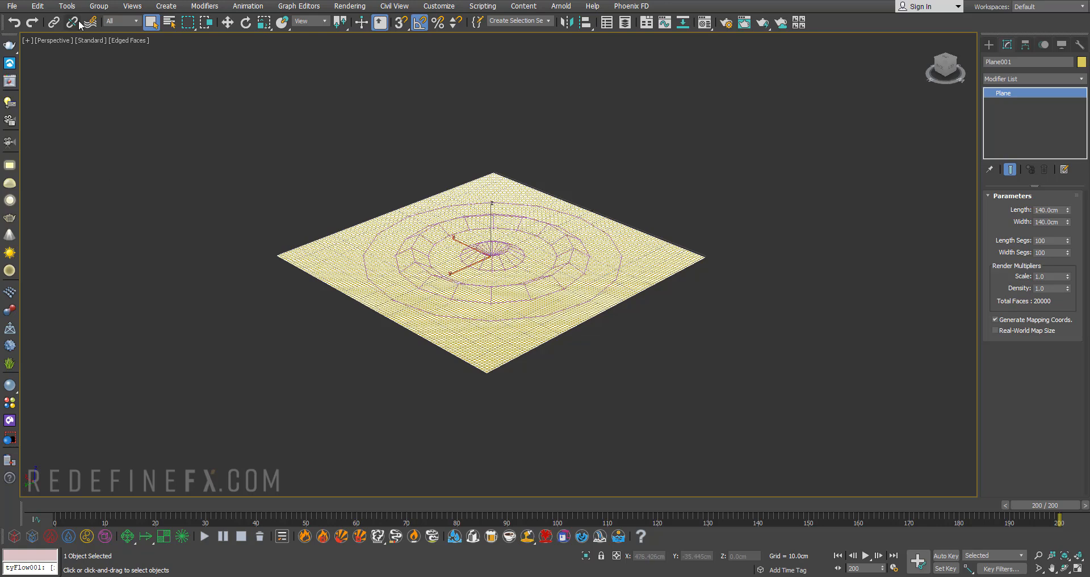
pyautogui.moveTo(90, 21)
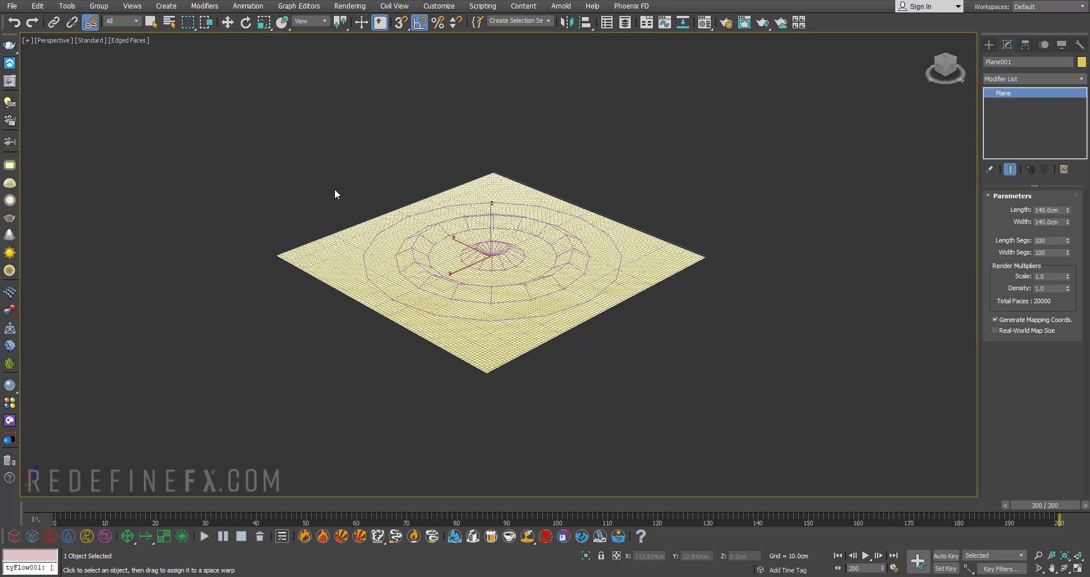
pyautogui.moveTo(602, 333)
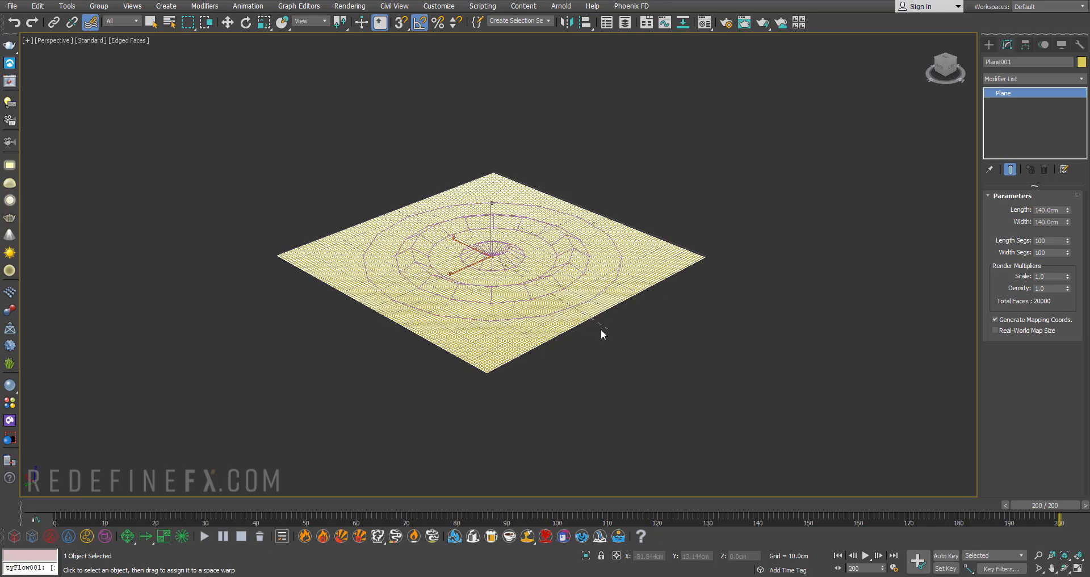
pyautogui.moveTo(537, 320)
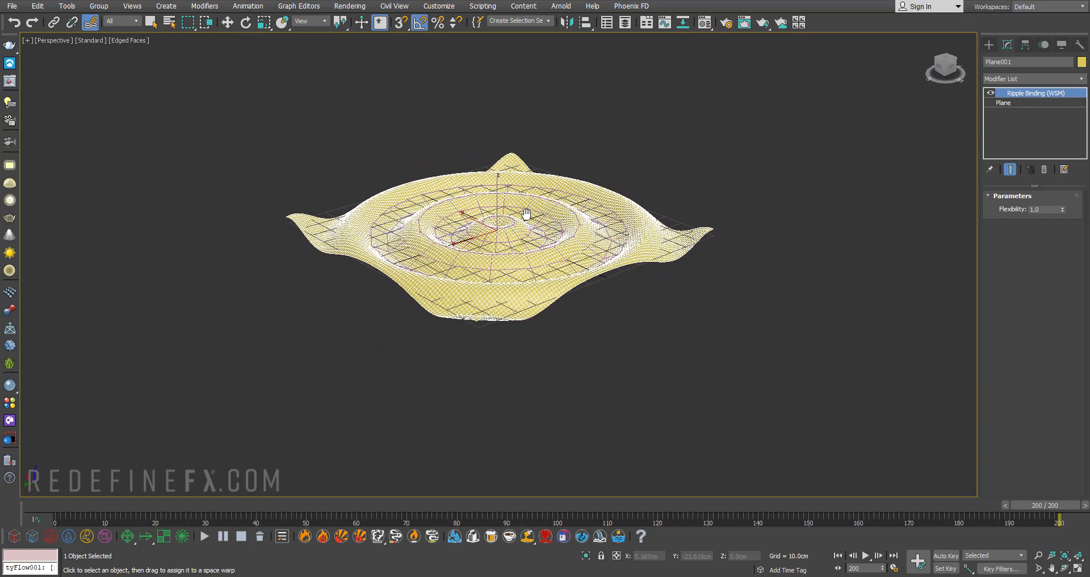
# Step: Zoom in for a closer look at the rippled plane
pyautogui.moveTo(1058, 518); pyautogui.dragTo(111, 518)
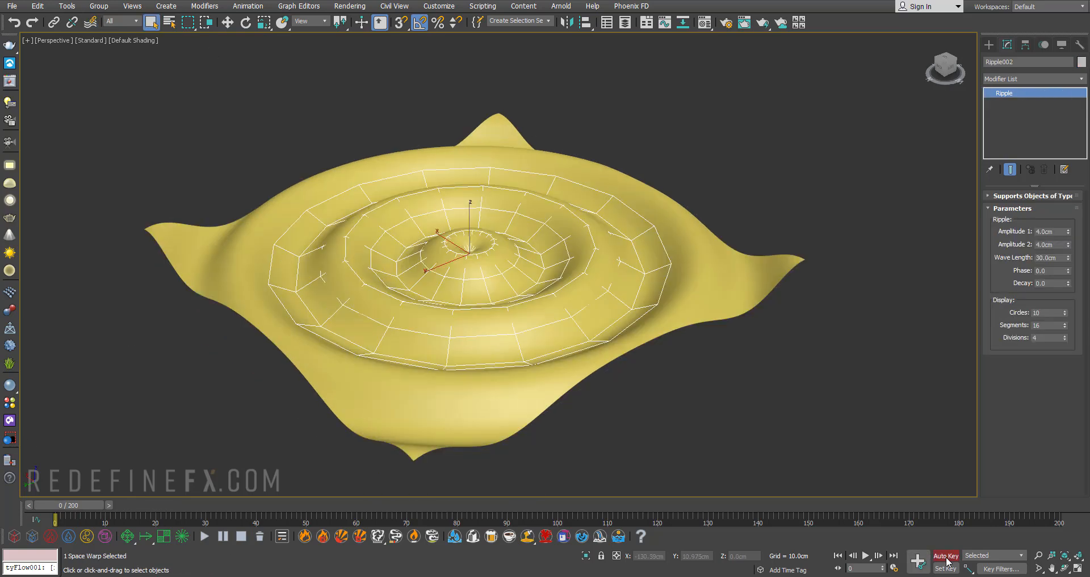
# Step: Key the ripple Phase to -4.0 at frame 200, preview the travelling waves, then hide the warp
pyautogui.moveTo(52, 518); pyautogui.dragTo(1035, 518)
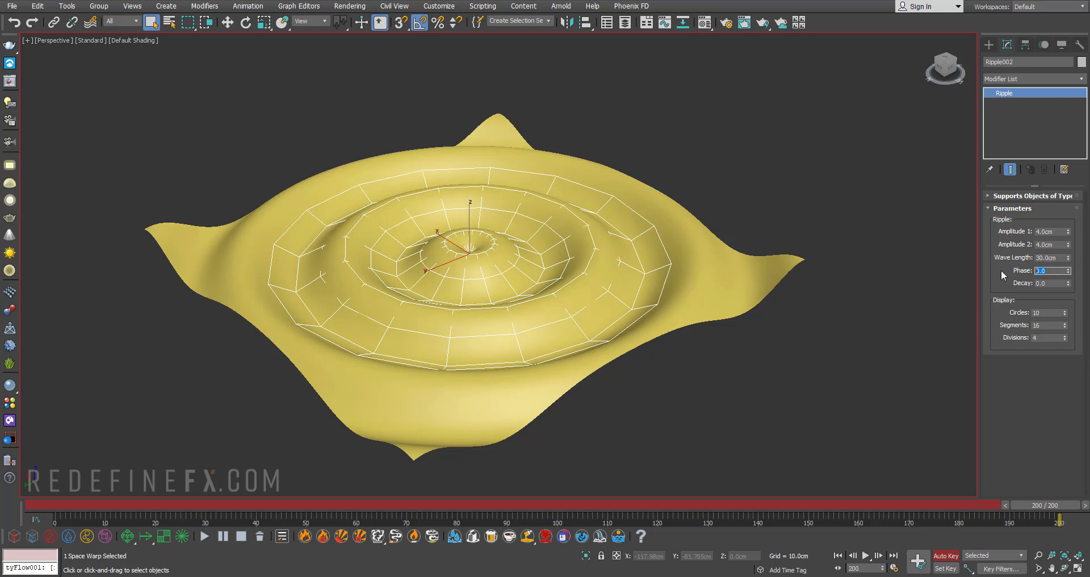
pyautogui.write('-4.0')
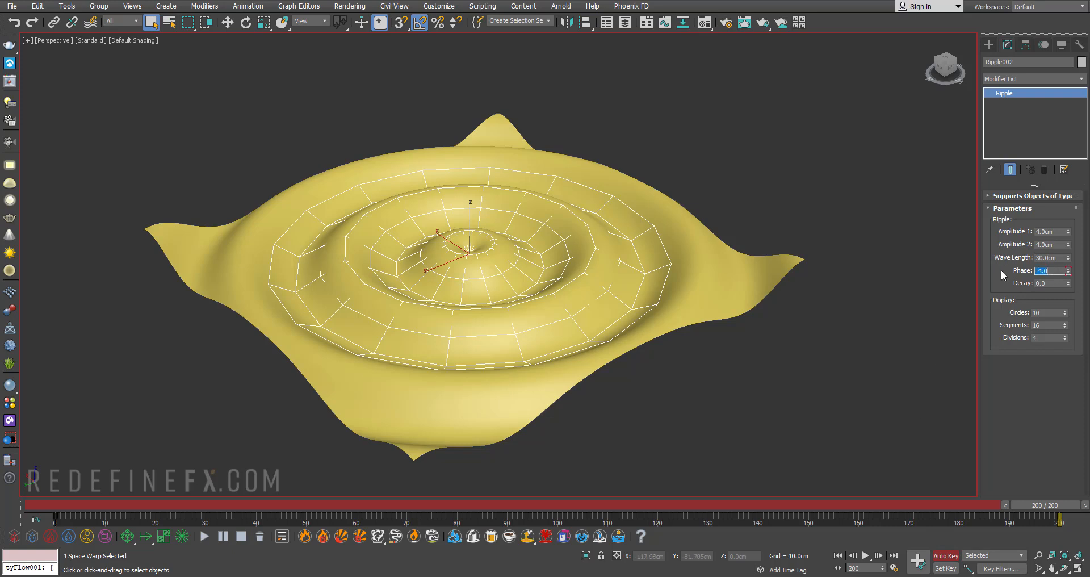
pyautogui.moveTo(1036, 505); pyautogui.dragTo(862, 505)
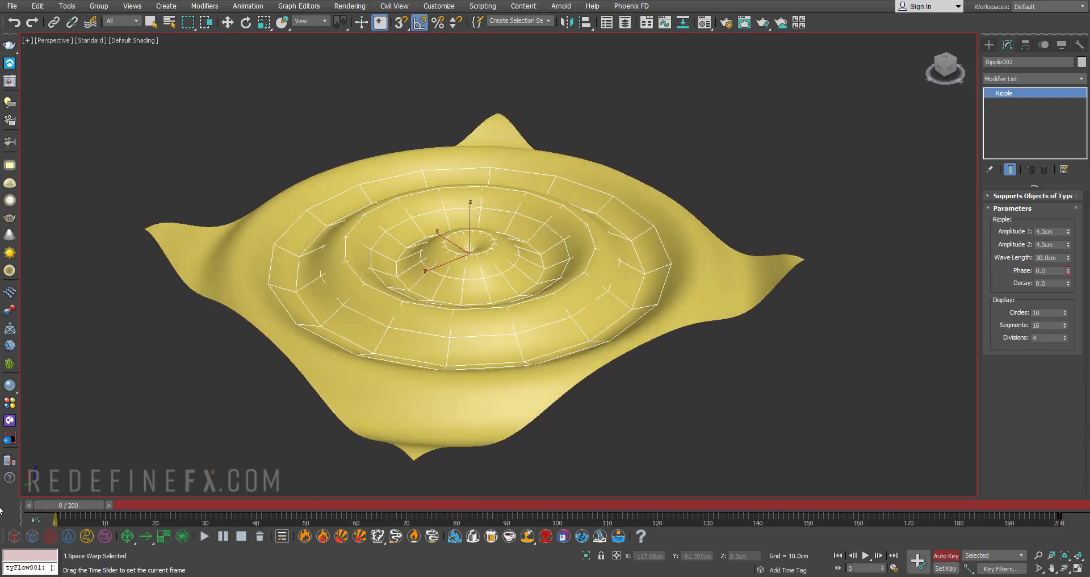
pyautogui.moveTo(33, 504); pyautogui.dragTo(119, 505)
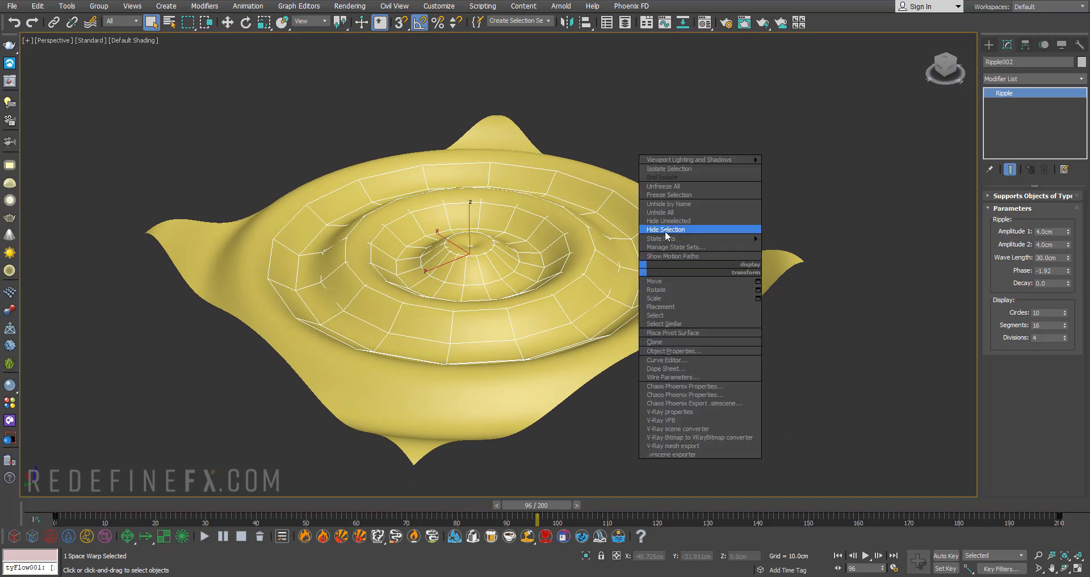
pyautogui.click(664, 230)
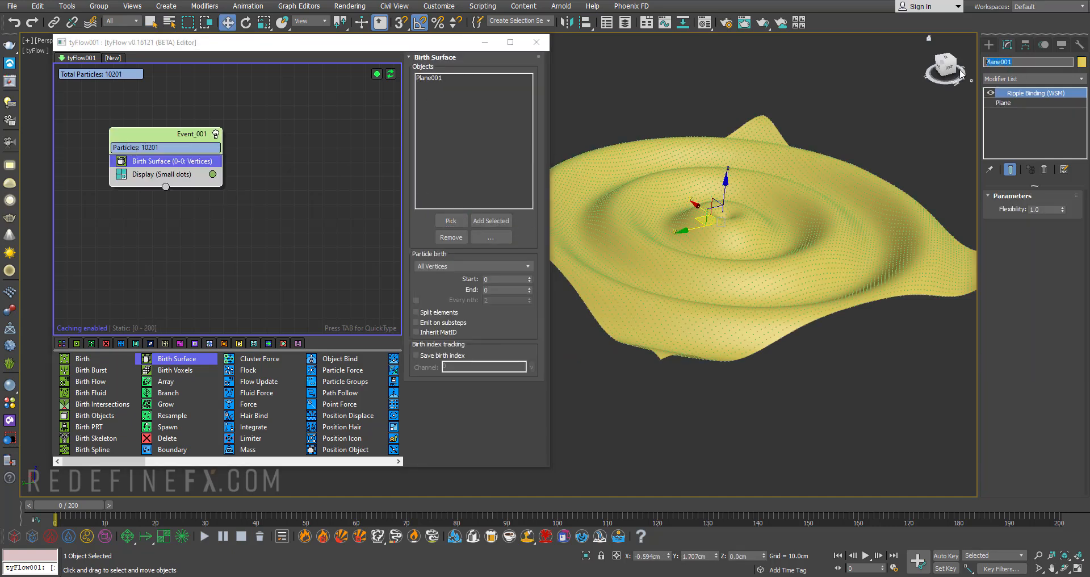
# Step: Rename the plane 'ripple plane' and set the particle display colour to red
pyautogui.write('ripple plane')
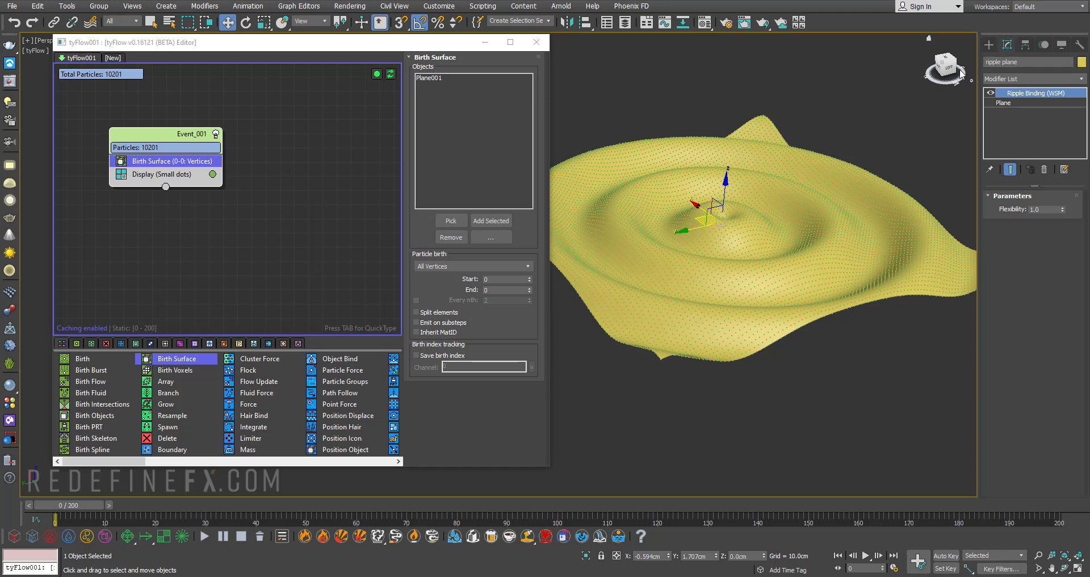
pyautogui.click(213, 174)
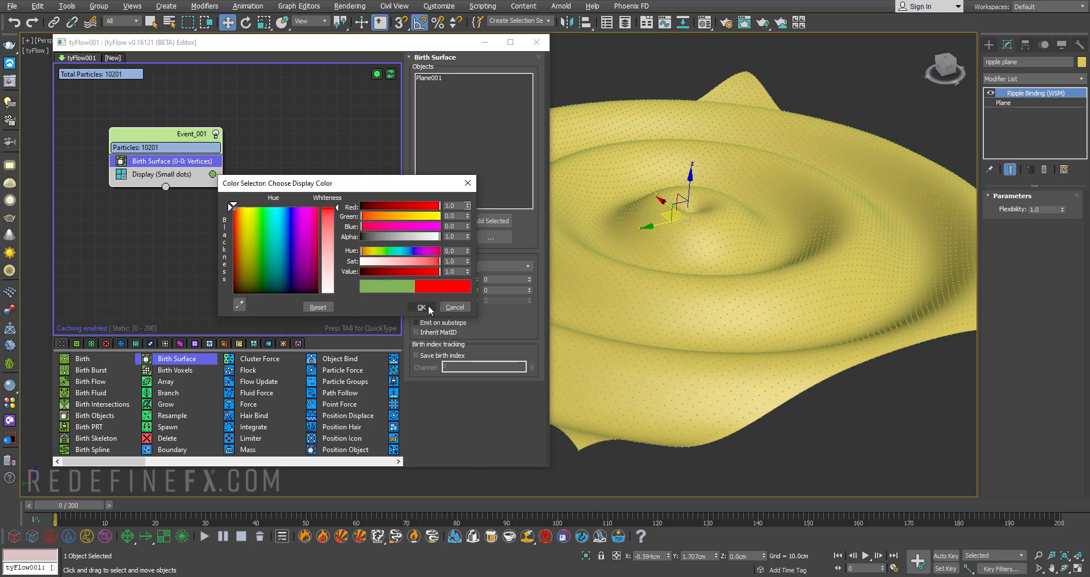
pyautogui.click(420, 307)
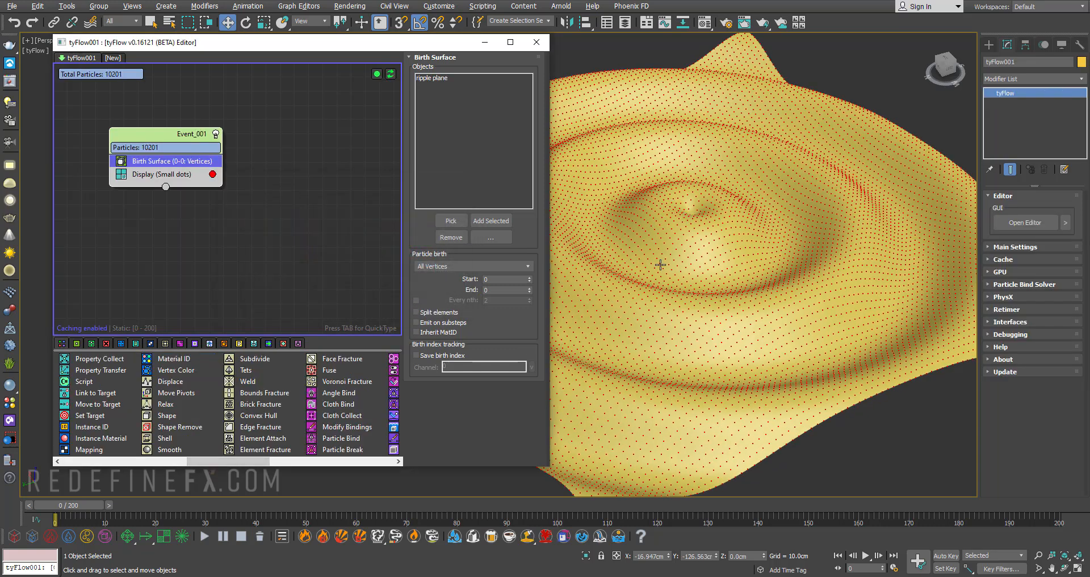
pyautogui.moveTo(166, 415)
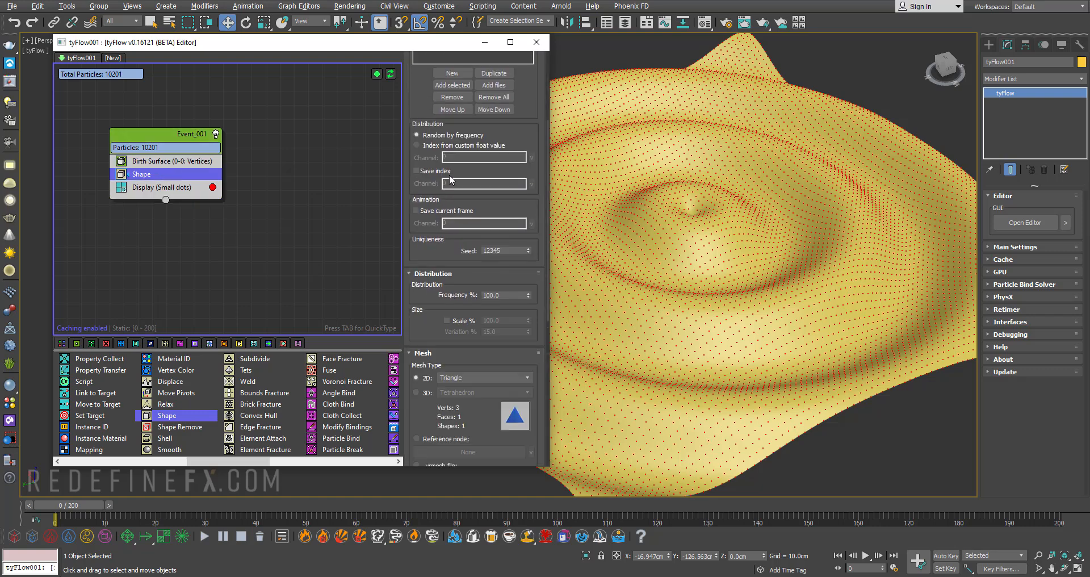
# Step: Give the particles a mesh shape and switch the Display type to Geometry
pyautogui.click(483, 392)
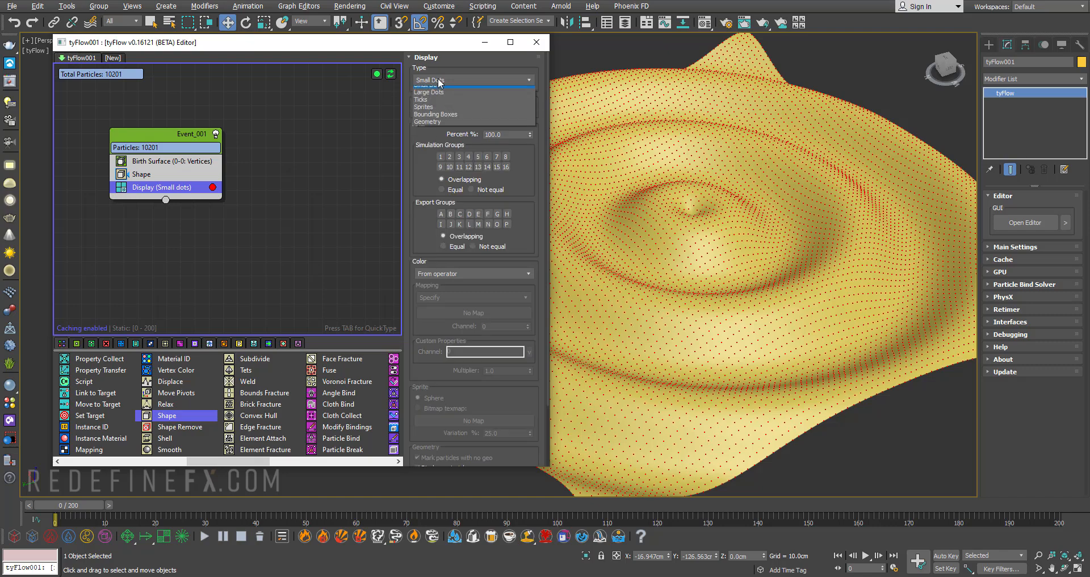
pyautogui.click(427, 121)
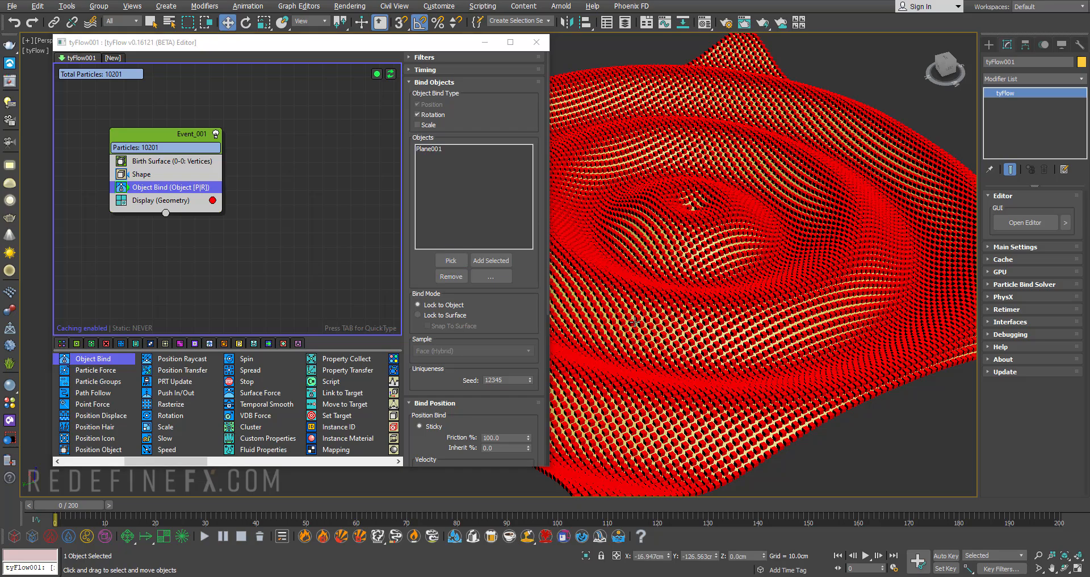
# Step: Set the Object Bind mode to Lock to Surface on the plane
pyautogui.click(417, 314)
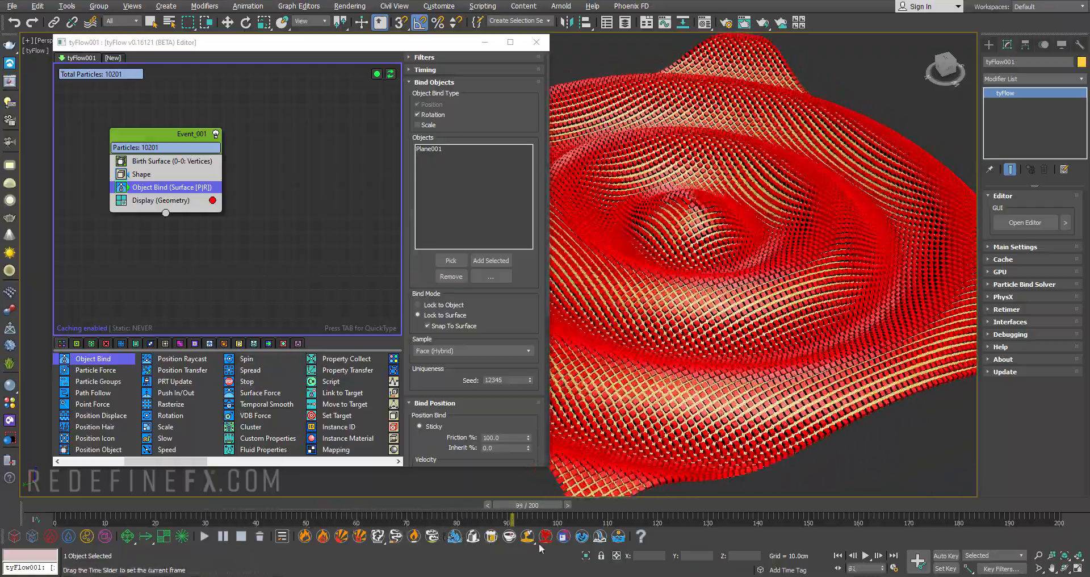
pyautogui.click(527, 536)
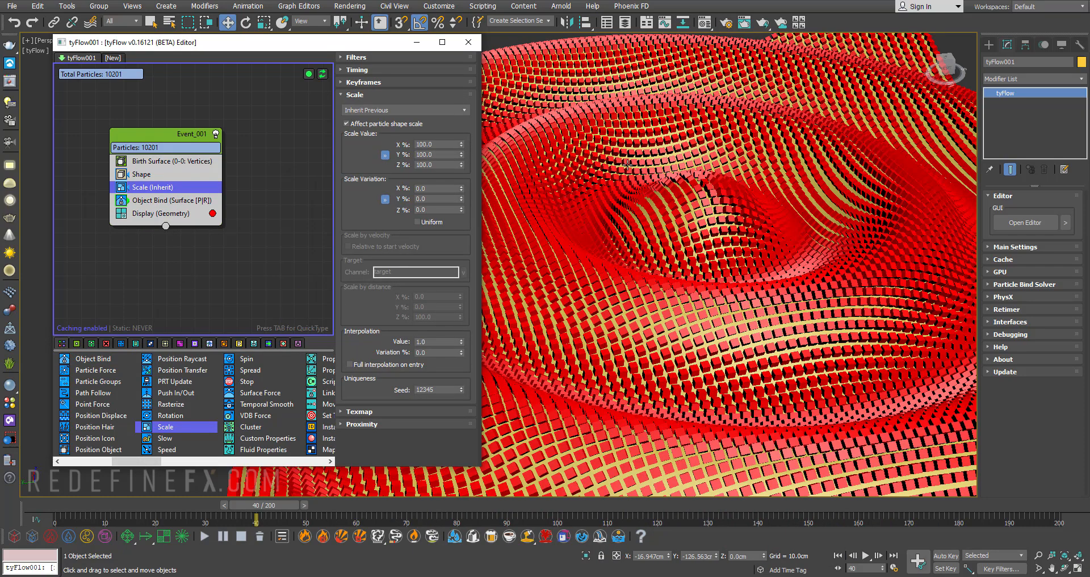
# Step: Set the Scale operator's timing to Continuous and enable proximity-based scaling
pyautogui.click(355, 70)
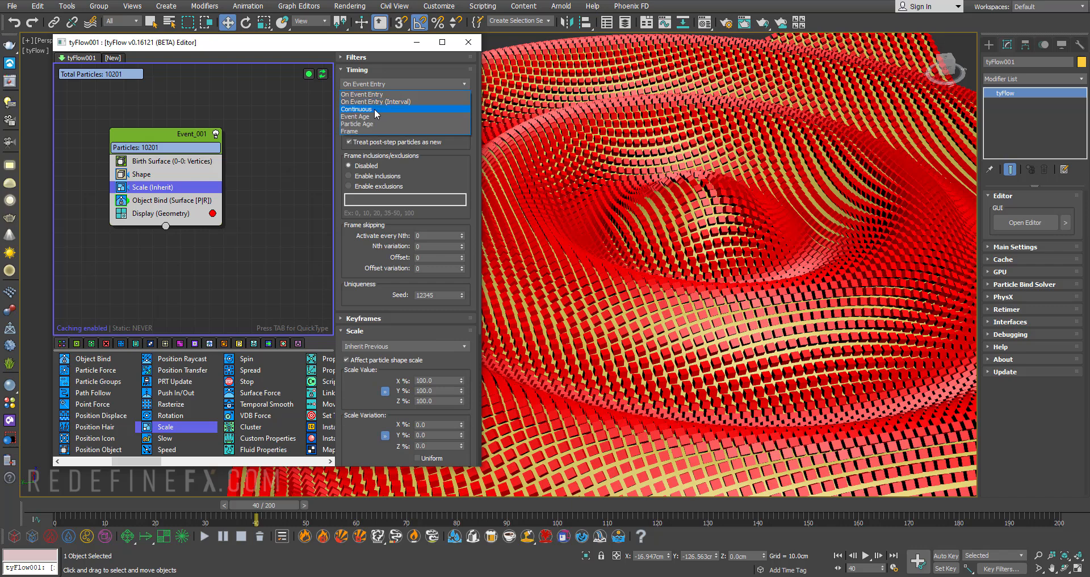
pyautogui.click(356, 109)
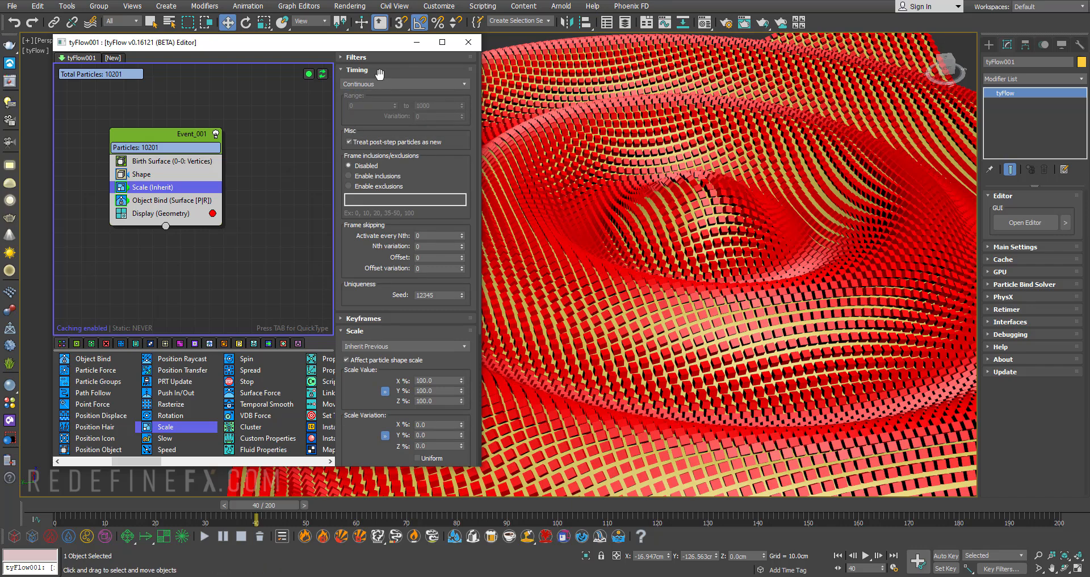
pyautogui.click(403, 110)
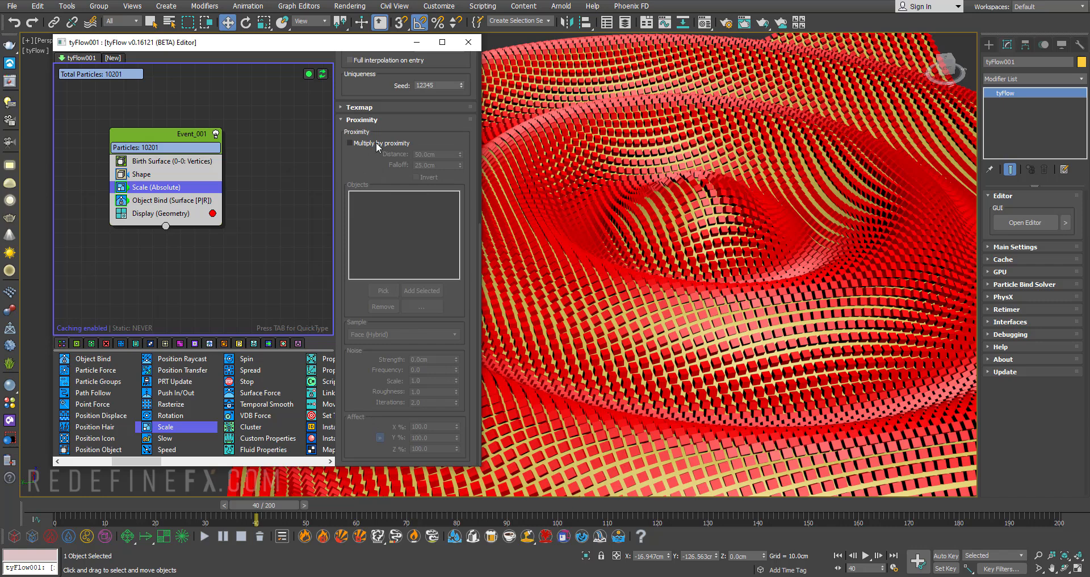
pyautogui.click(350, 142)
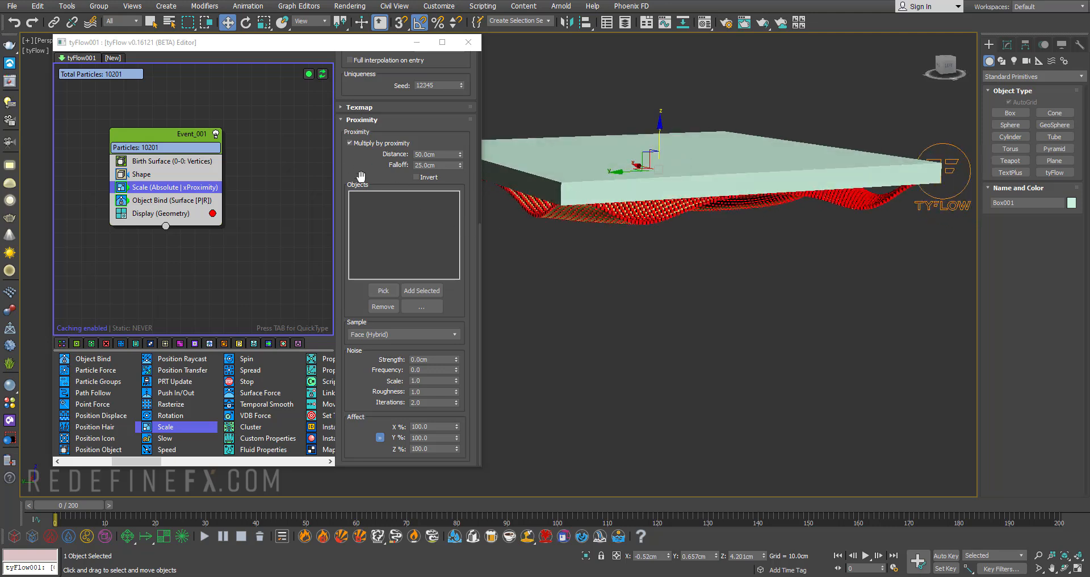
# Step: Add the box as the Scale operator's proximity object and scrub the animation to check the shrinking cubes
pyautogui.click(421, 291)
pyautogui.write('2')
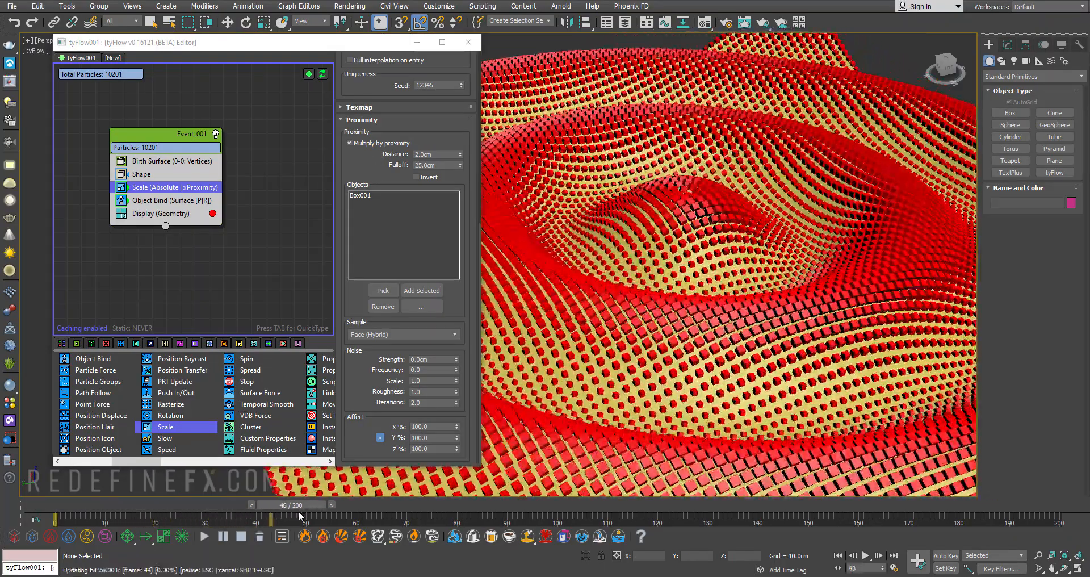
pyautogui.moveTo(272, 520); pyautogui.dragTo(458, 520)
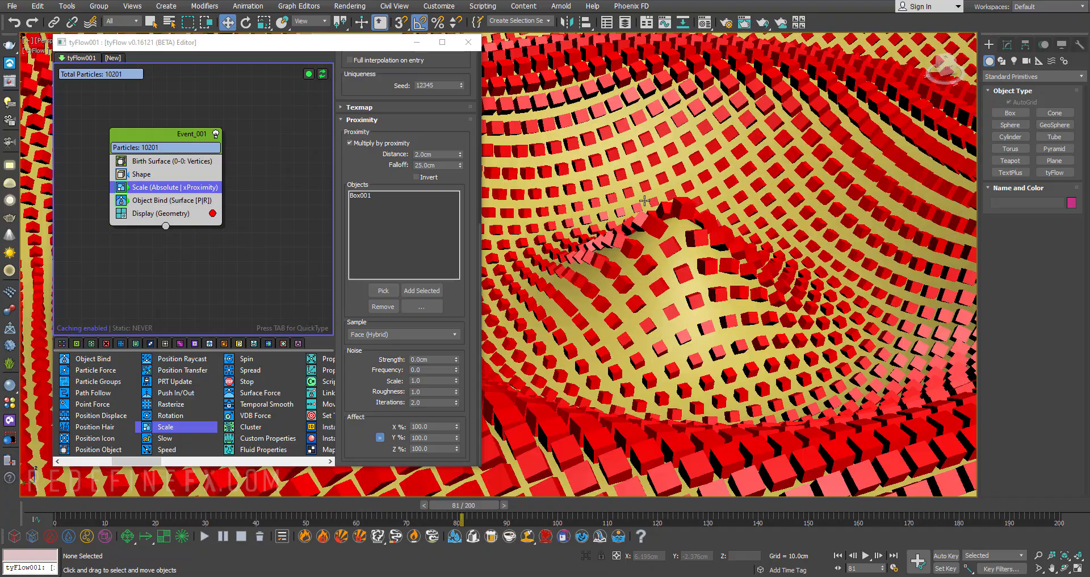
pyautogui.moveTo(458, 506); pyautogui.dragTo(134, 506)
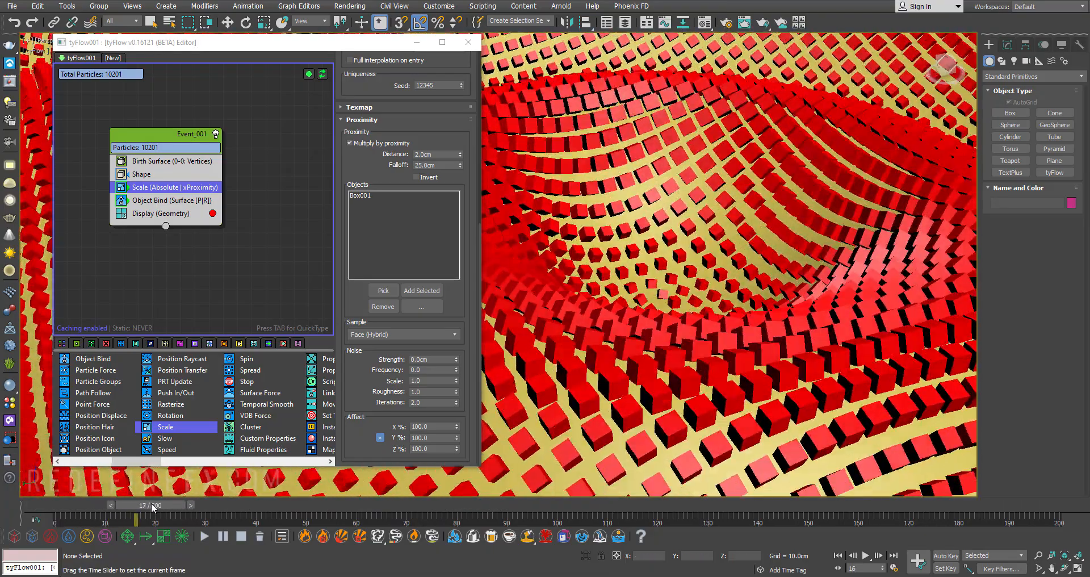
pyautogui.moveTo(135, 504); pyautogui.dragTo(202, 505)
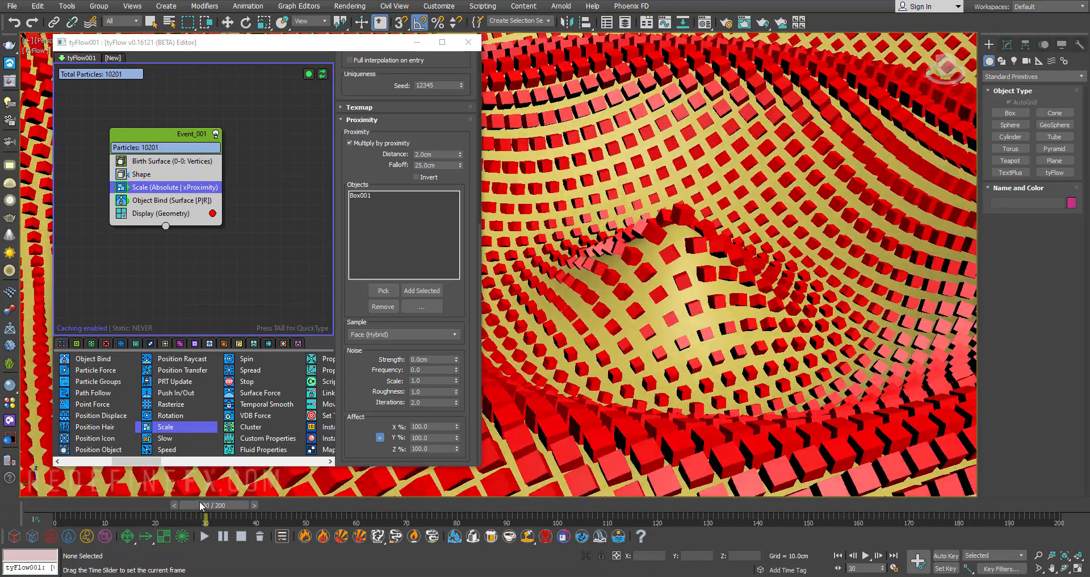
pyautogui.moveTo(202, 505); pyautogui.dragTo(243, 504)
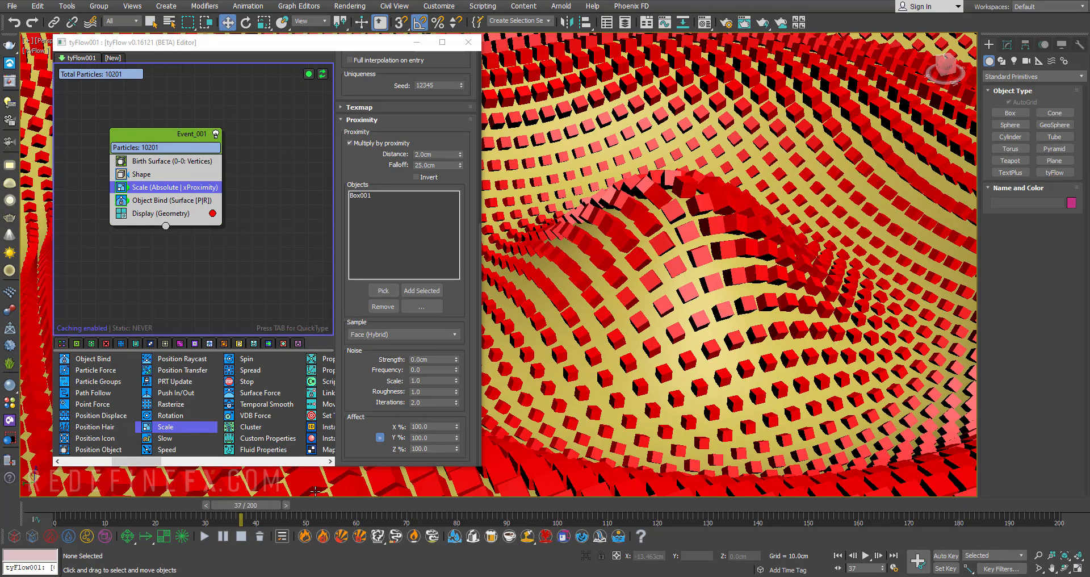
pyautogui.moveTo(243, 504); pyautogui.dragTo(261, 504)
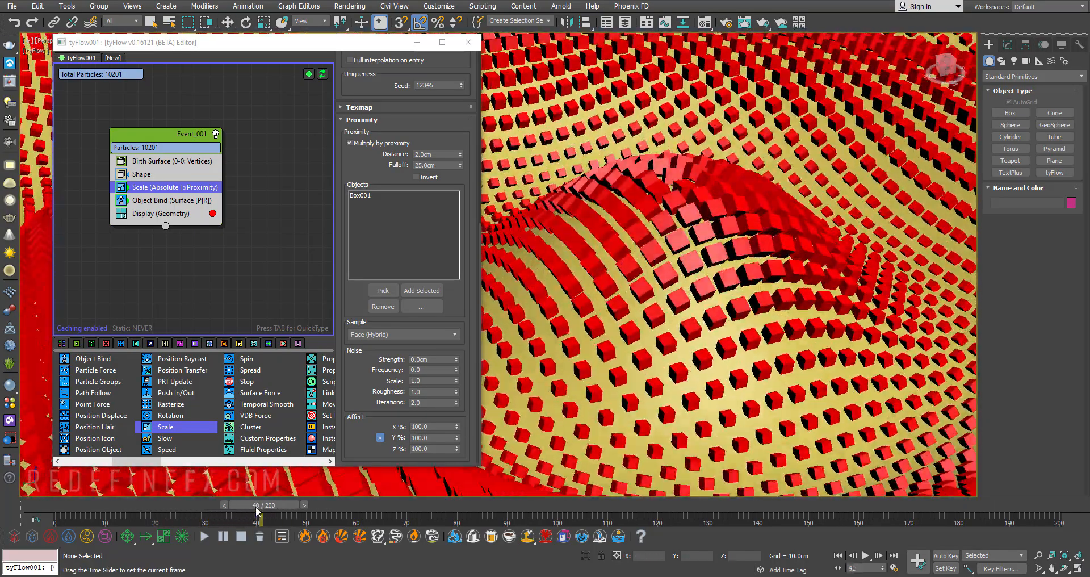
pyautogui.moveTo(258, 504); pyautogui.dragTo(147, 505)
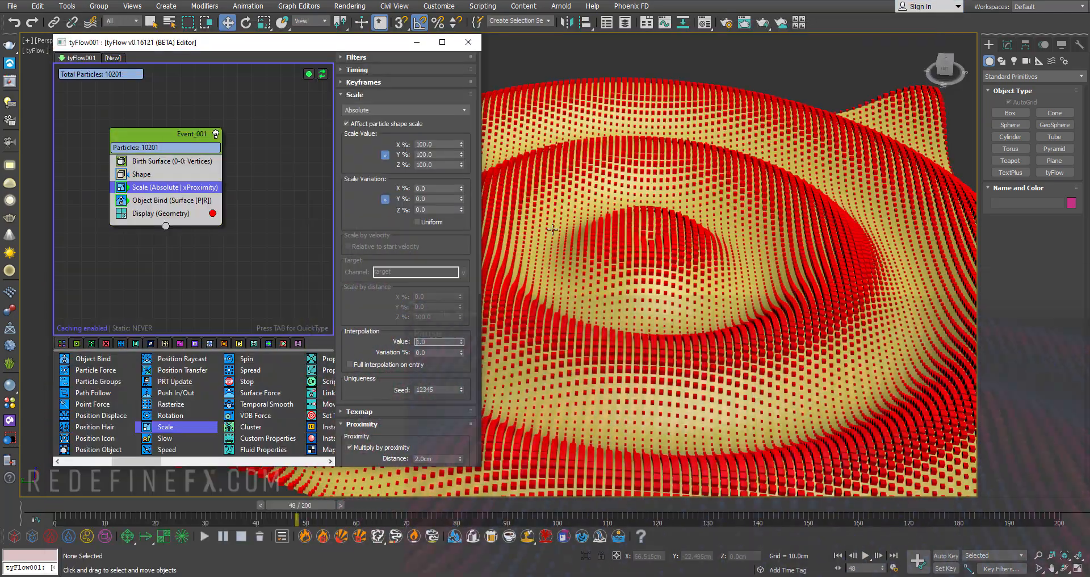
pyautogui.moveTo(268, 439)
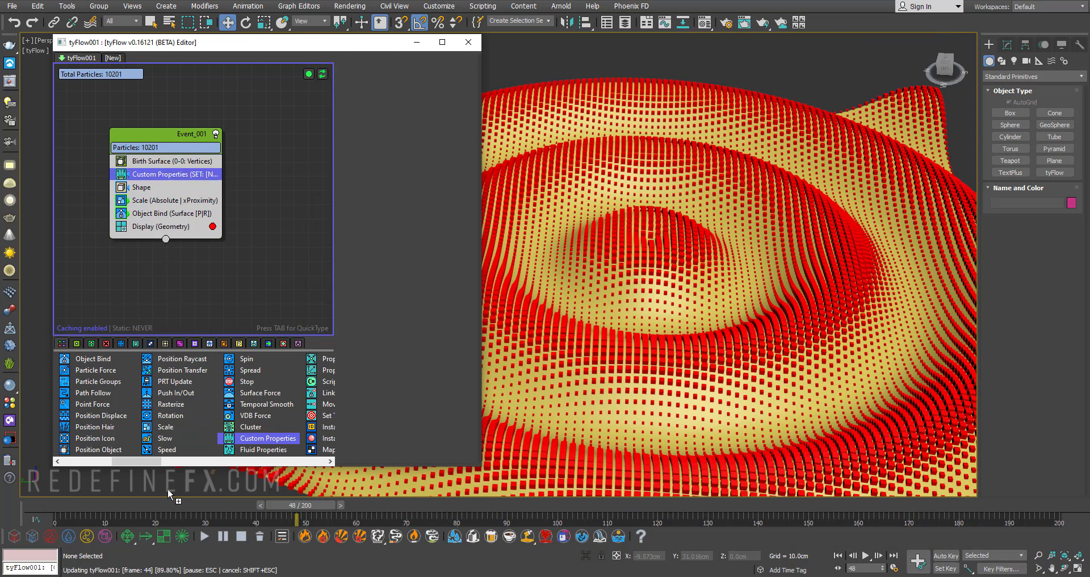
# Step: Set the Custom Properties float to Scale Magnitude saved in a channel named 'scale'
pyautogui.click(174, 174)
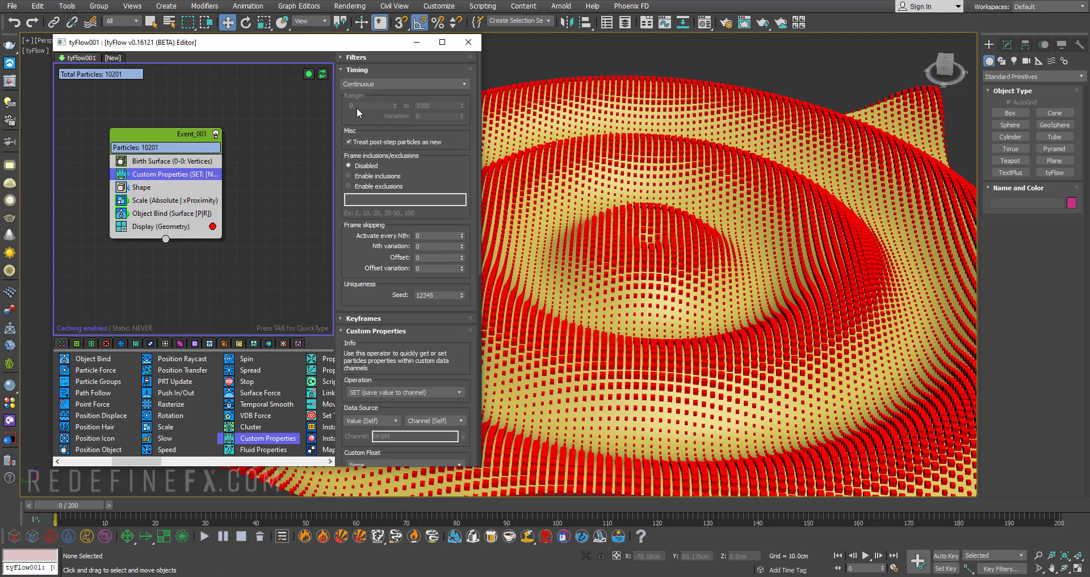
pyautogui.click(404, 228)
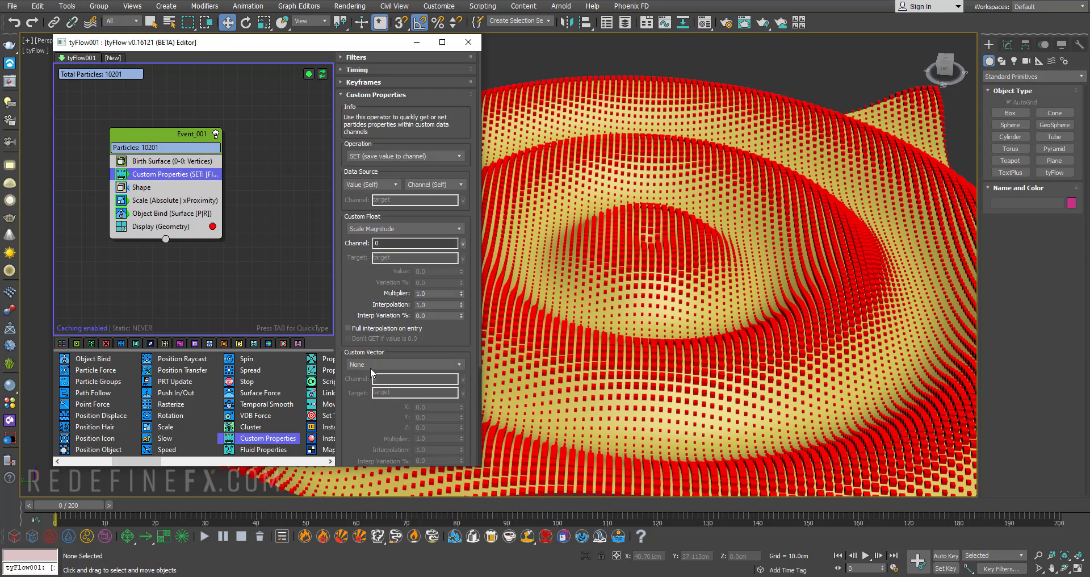
pyautogui.click(416, 243)
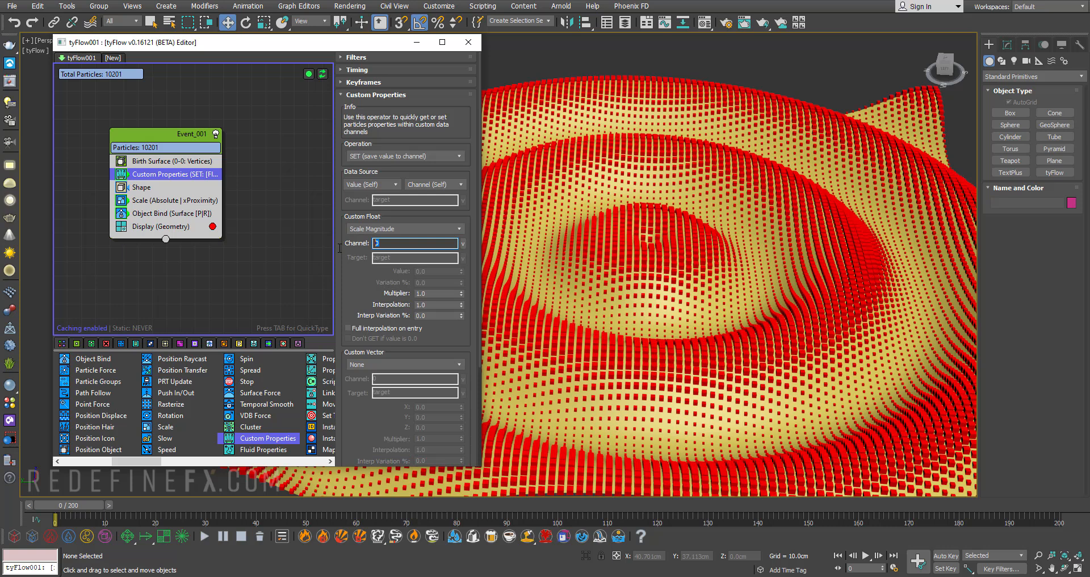
pyautogui.write('scale')
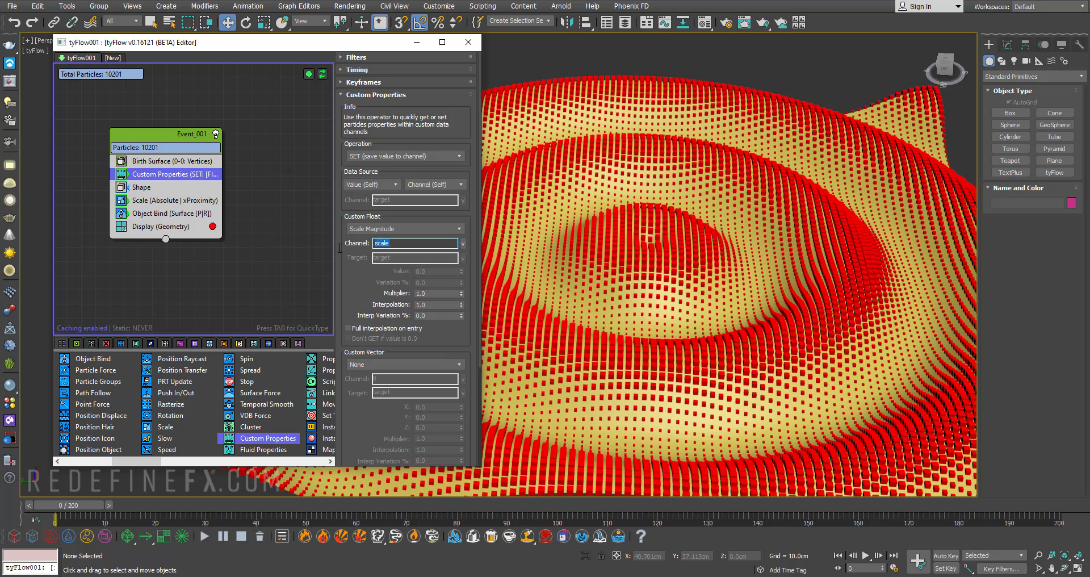
pyautogui.moveTo(665, 252)
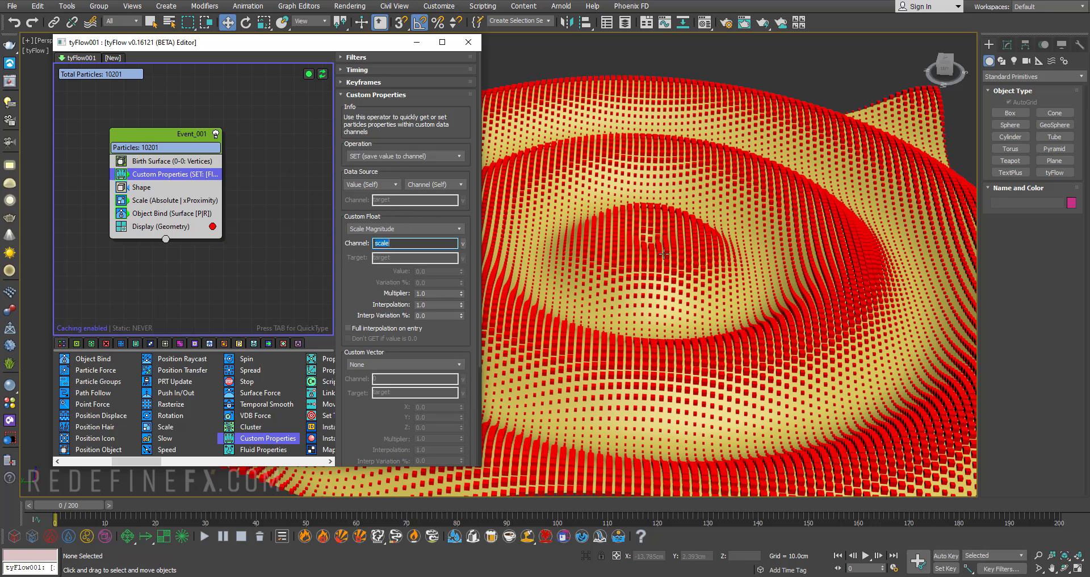
pyautogui.moveTo(409, 259)
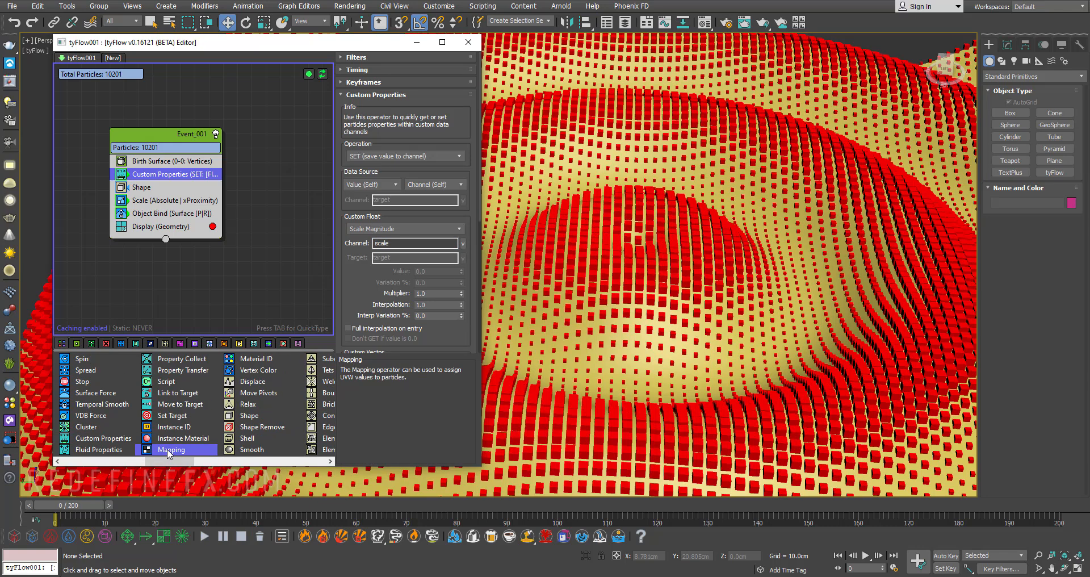
# Step: Place a Mapping operator in Event_001 below Object Bind
pyautogui.click(171, 450)
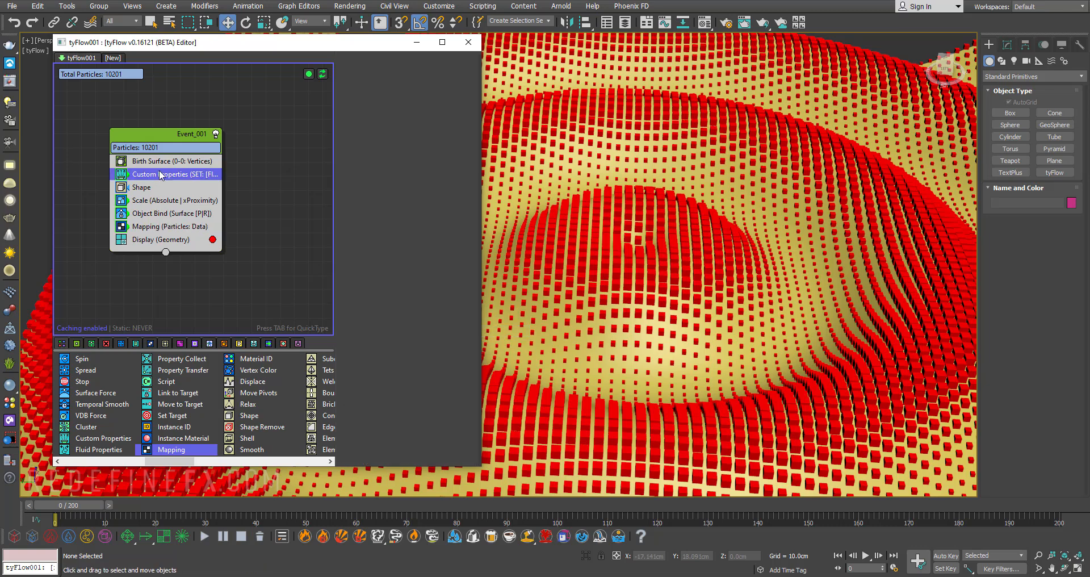
pyautogui.click(171, 227)
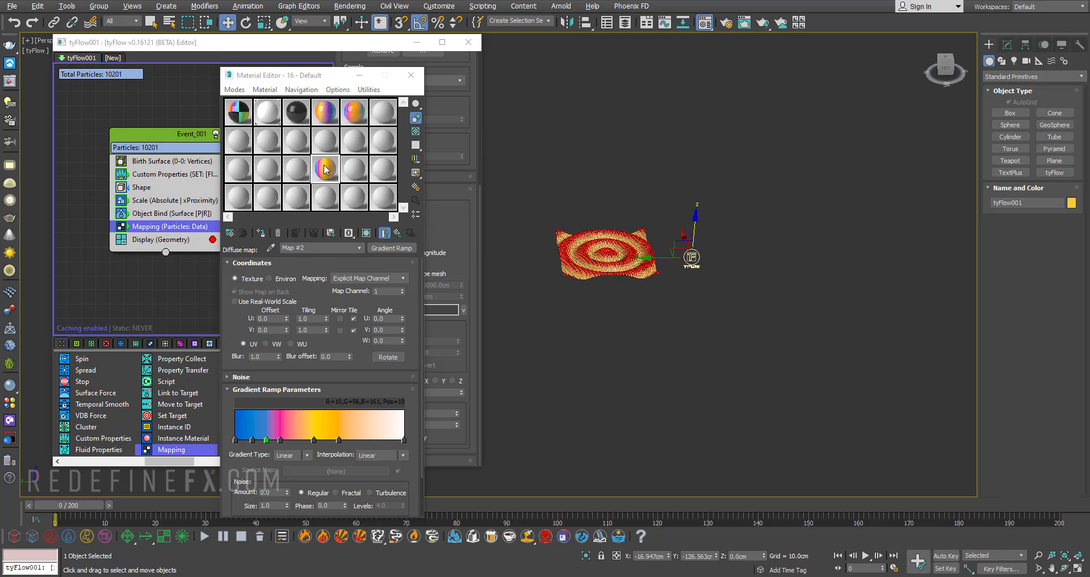
# Step: Assign the Gradient Ramp material to tyFlow001 from the Material Editor
pyautogui.click(324, 168)
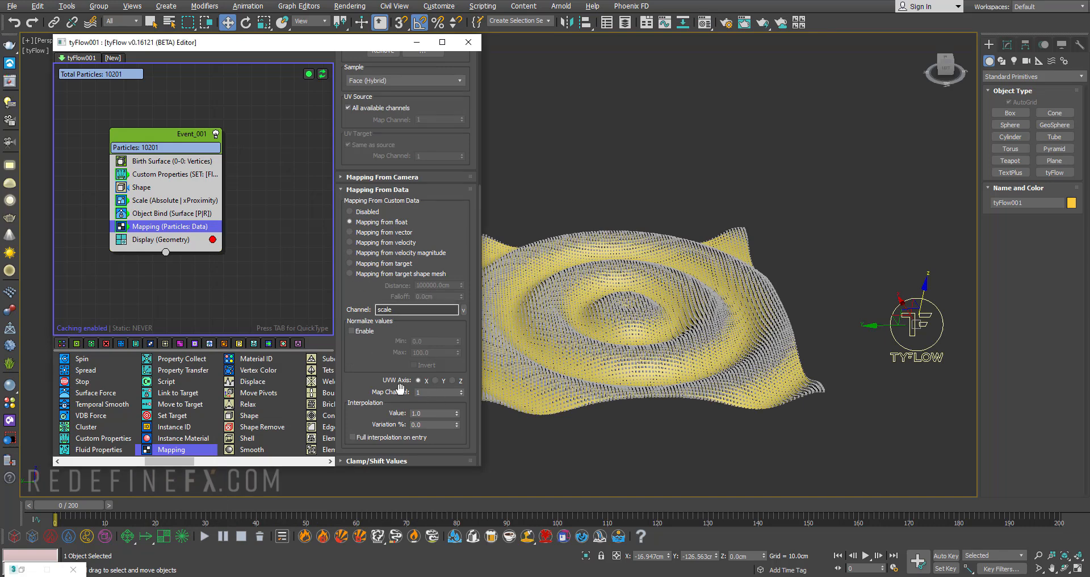
# Step: Show the gradient material in the viewport and normalise the scale mapping with Max 5.0
pyautogui.click(352, 330)
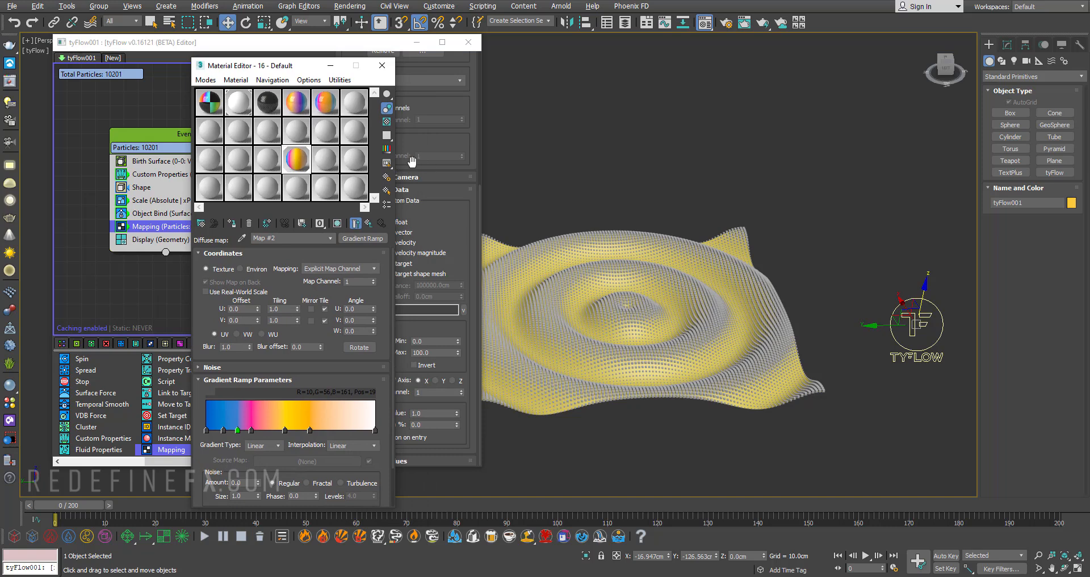
pyautogui.moveTo(337, 223)
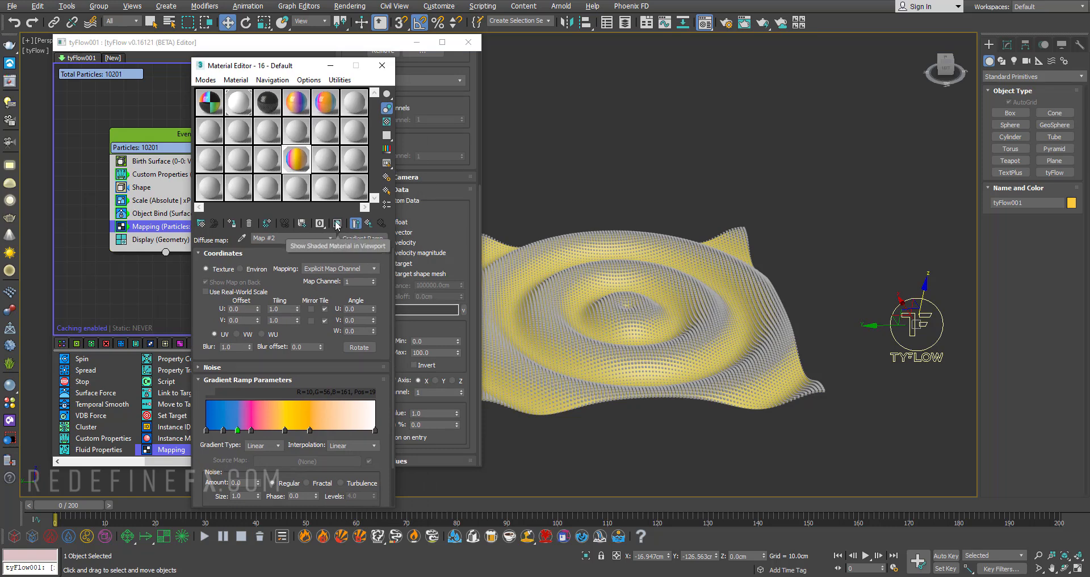
pyautogui.click(337, 222)
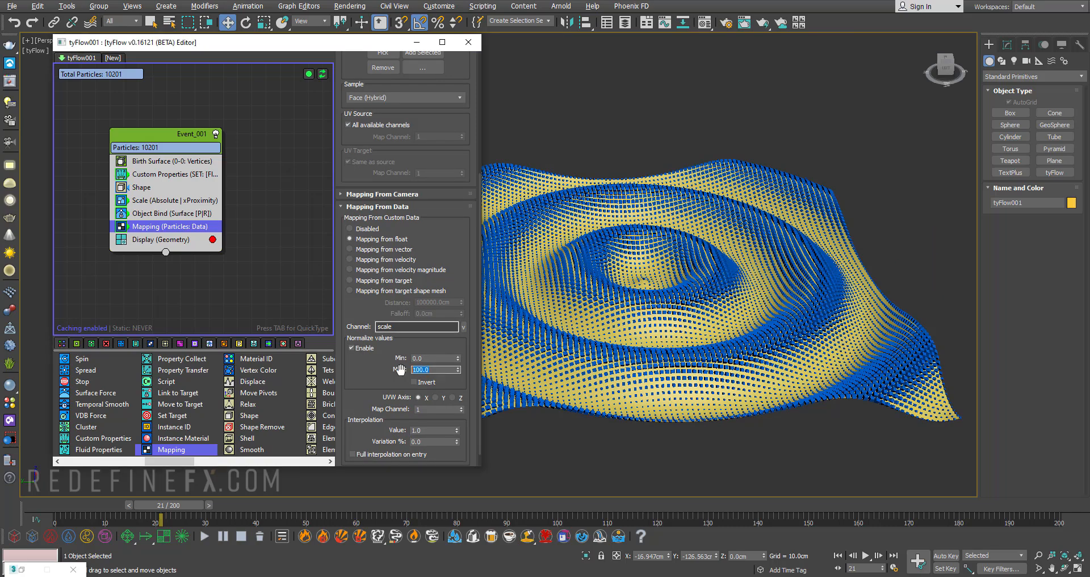
pyautogui.write('5.0')
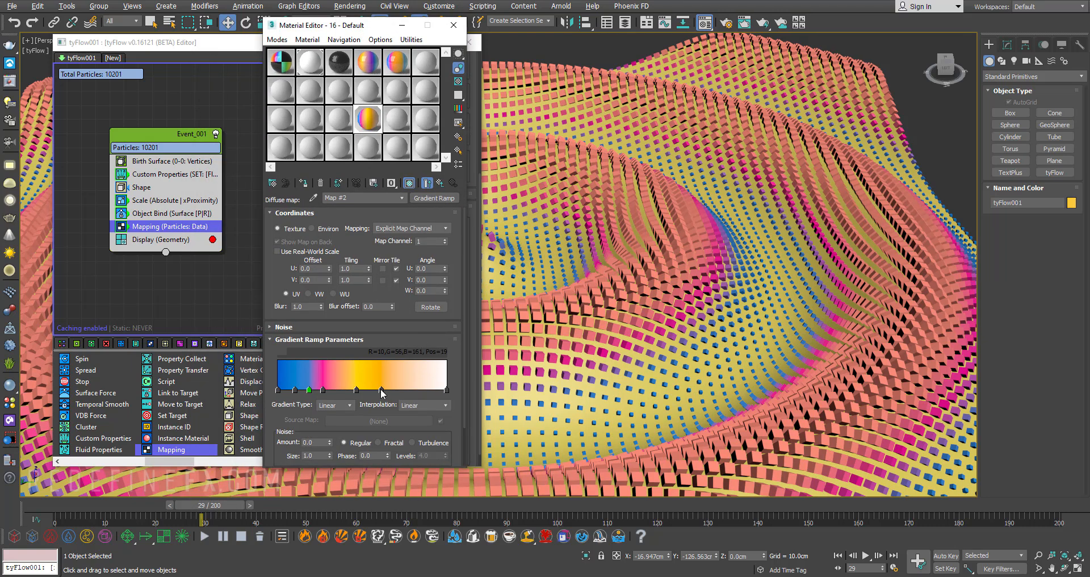
# Step: Slide the Gradient Ramp flags so cubes shade blue-to-pink, then leave the material settings
pyautogui.moveTo(380, 390); pyautogui.dragTo(363, 390)
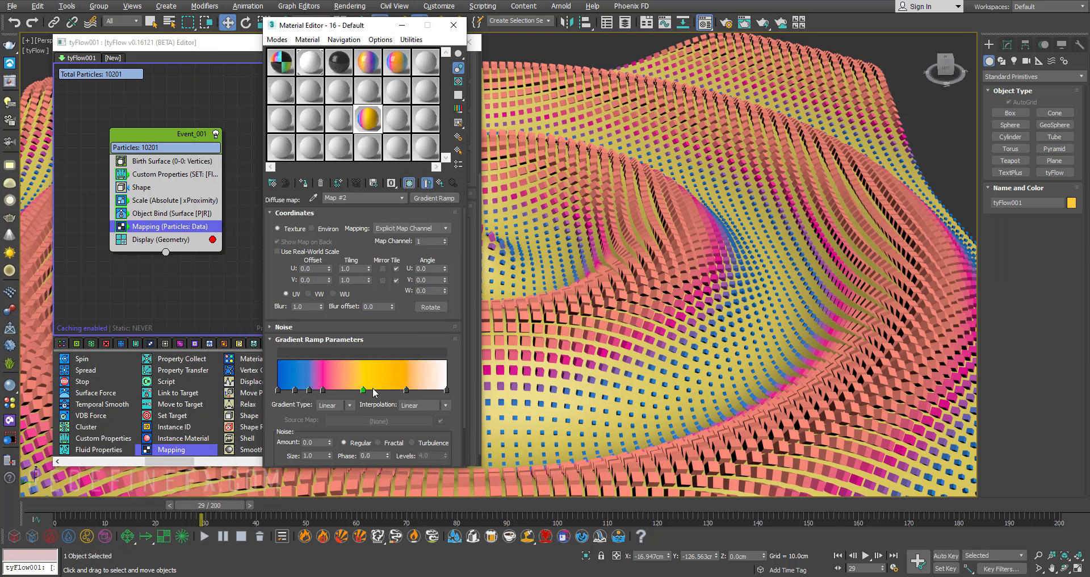
pyautogui.moveTo(364, 389); pyautogui.dragTo(333, 389)
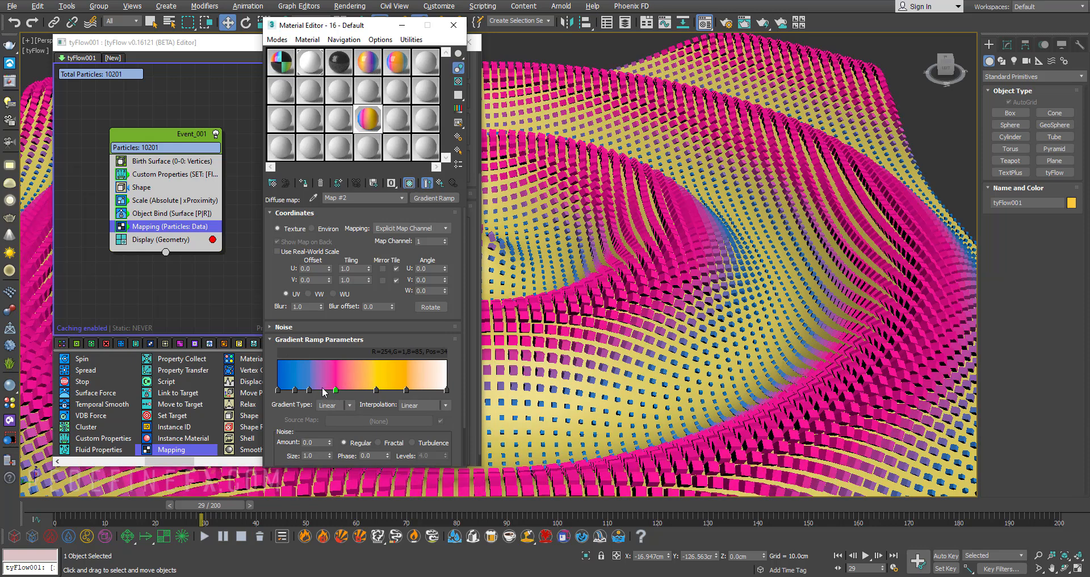
pyautogui.moveTo(335, 389); pyautogui.dragTo(321, 390)
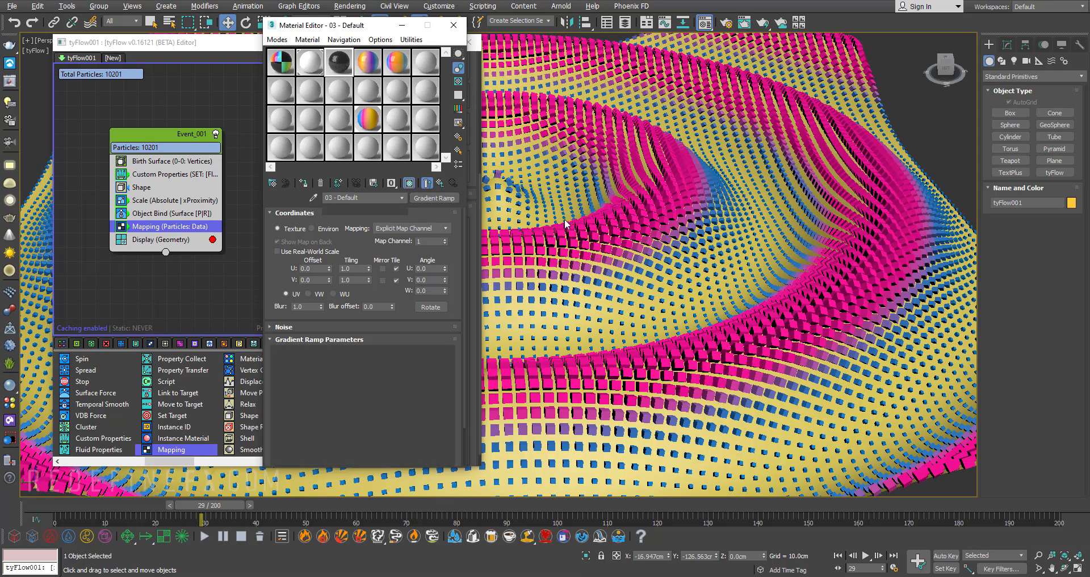
pyautogui.click(337, 62)
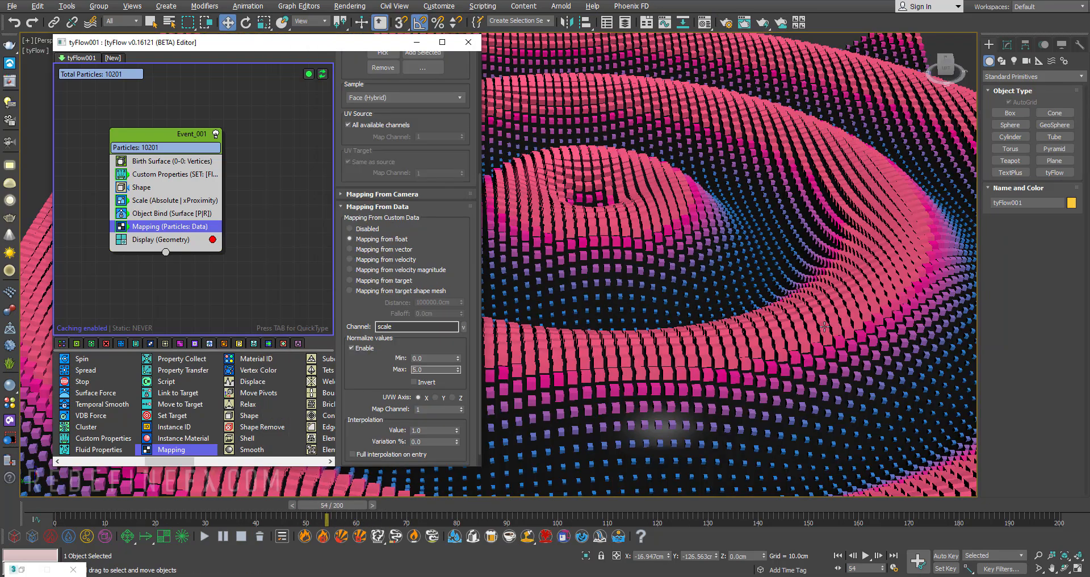
pyautogui.moveTo(155, 205)
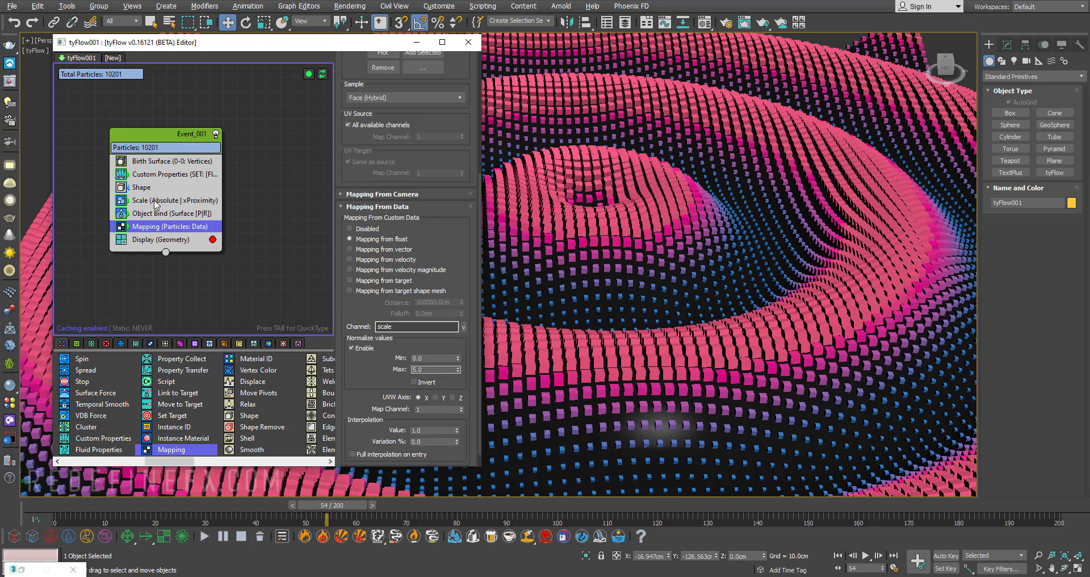
# Step: Set the Scale operator's X/Y/Z value to 80.0 and scrub the timeline to preview
pyautogui.click(170, 200)
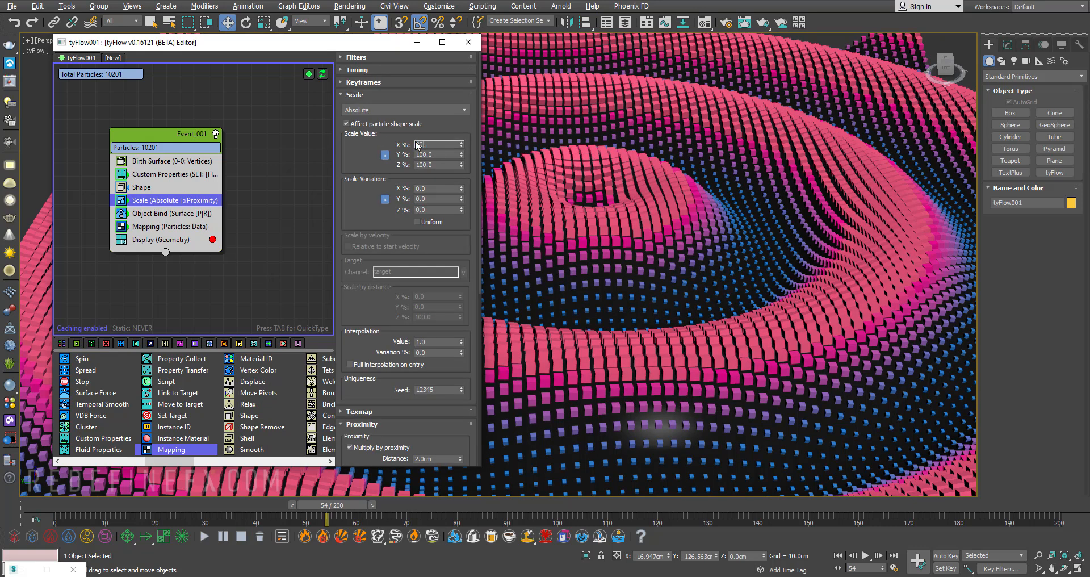
pyautogui.write('80.0')
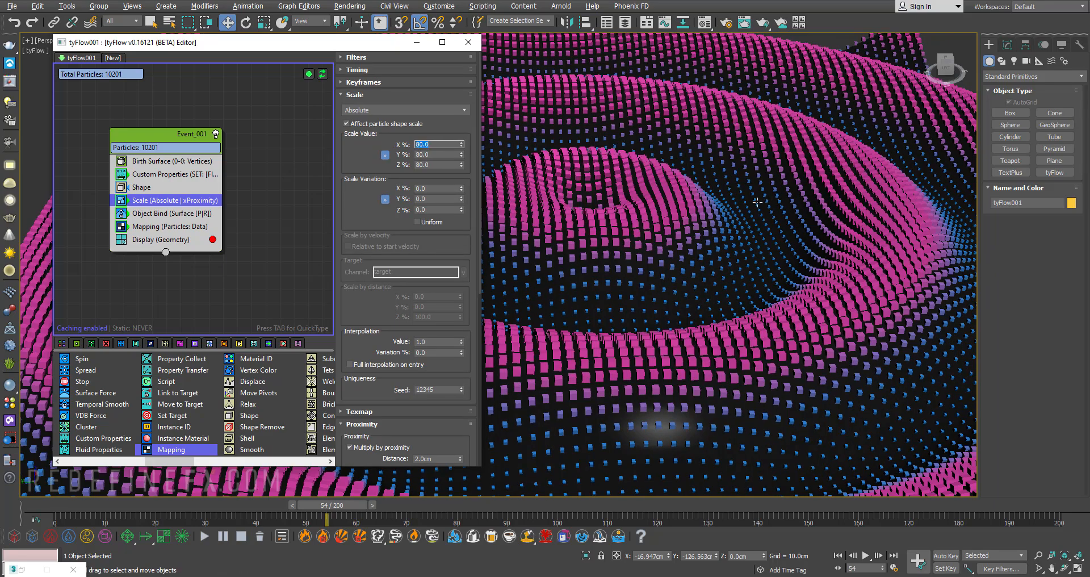
pyautogui.moveTo(320, 515); pyautogui.dragTo(94, 514)
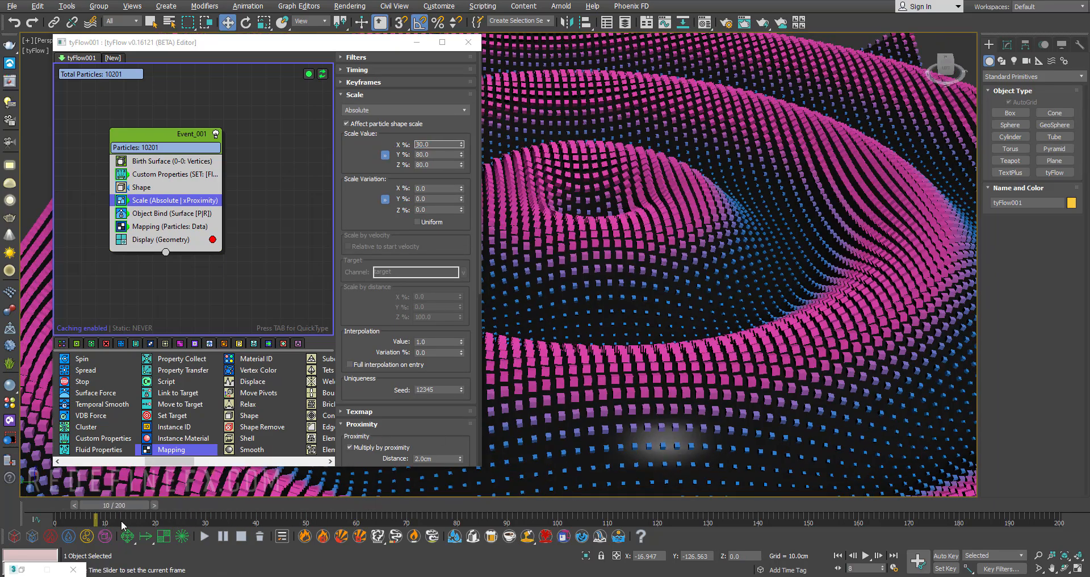
pyautogui.moveTo(92, 516); pyautogui.dragTo(239, 504)
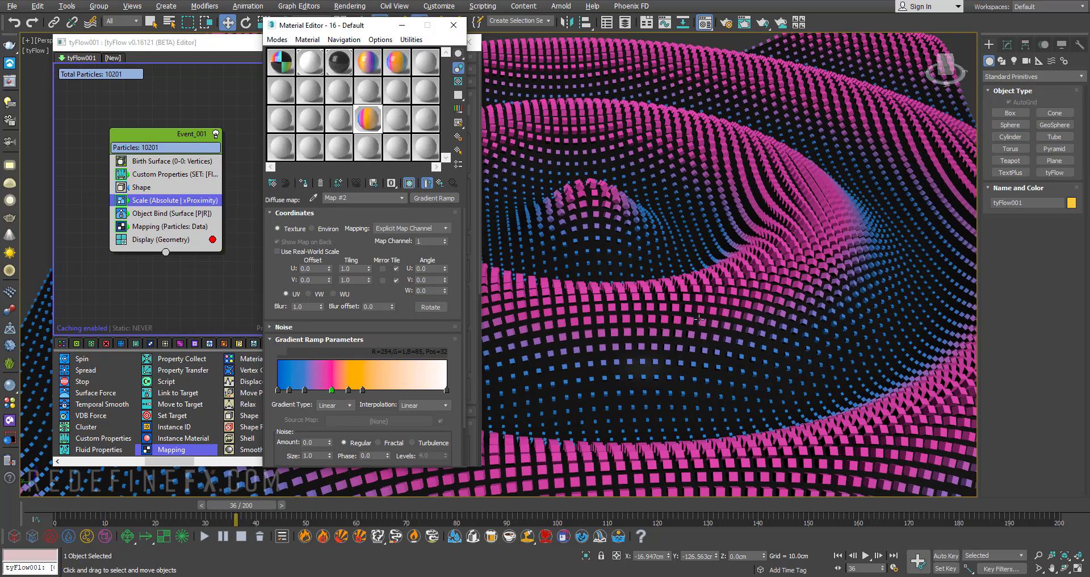
# Step: Nudge two Gradient Ramp flags to refine the blue-to-pink transition
pyautogui.moveTo(330, 390); pyautogui.dragTo(368, 390)
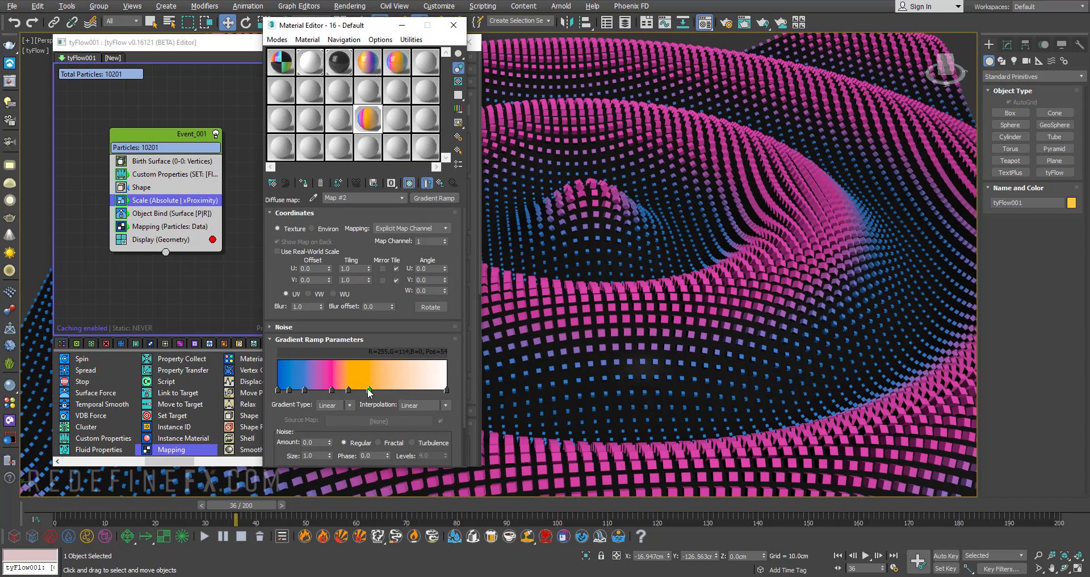
pyautogui.moveTo(368, 389); pyautogui.dragTo(311, 388)
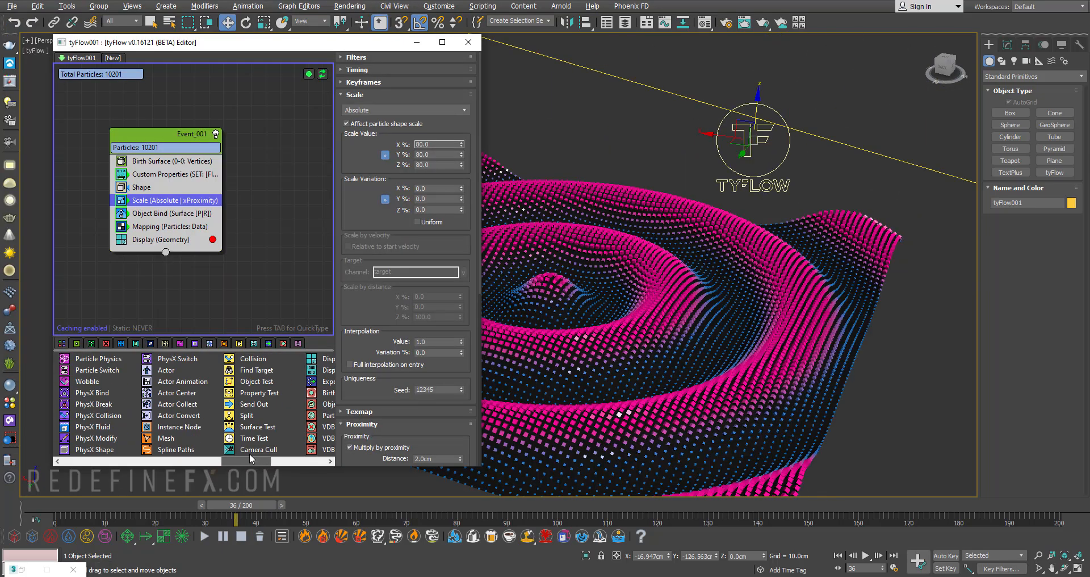
# Step: Close the tyFlow editor, start V-Ray Viewport IPR and scrub to a later frame
pyautogui.click(166, 438)
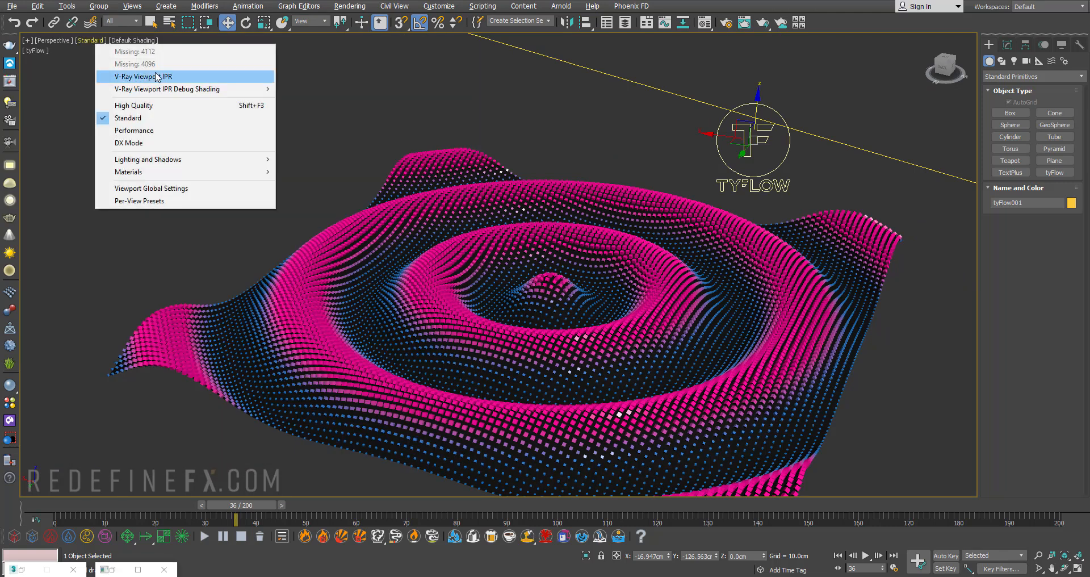
pyautogui.click(141, 76)
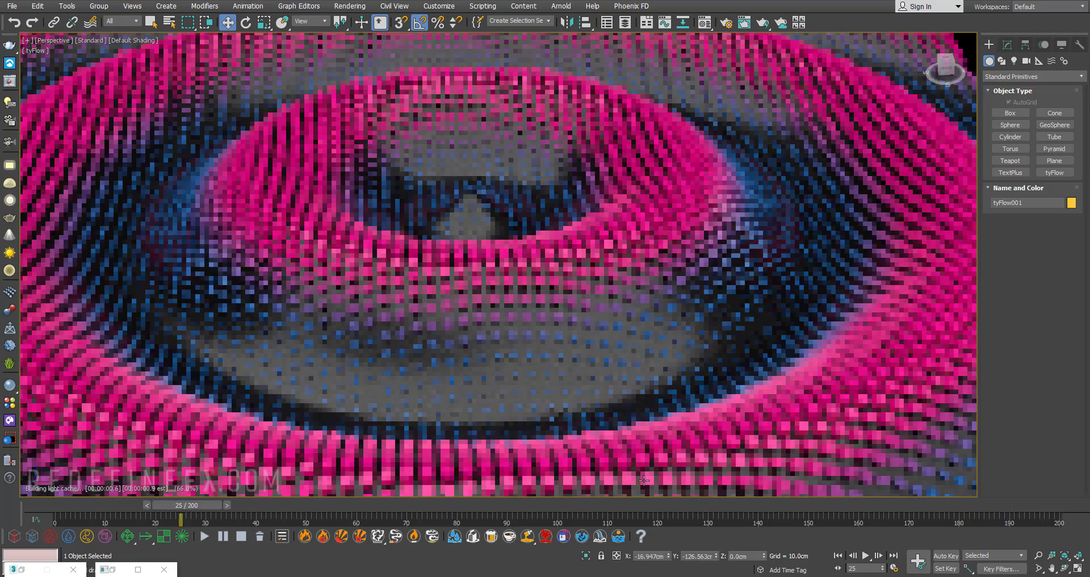
pyautogui.moveTo(194, 504); pyautogui.dragTo(1002, 504)
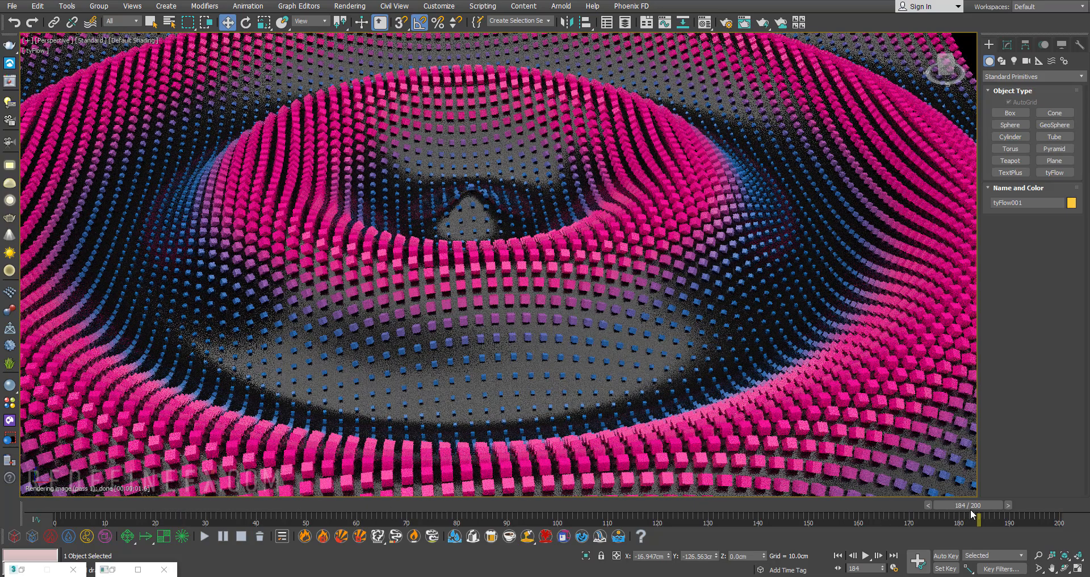